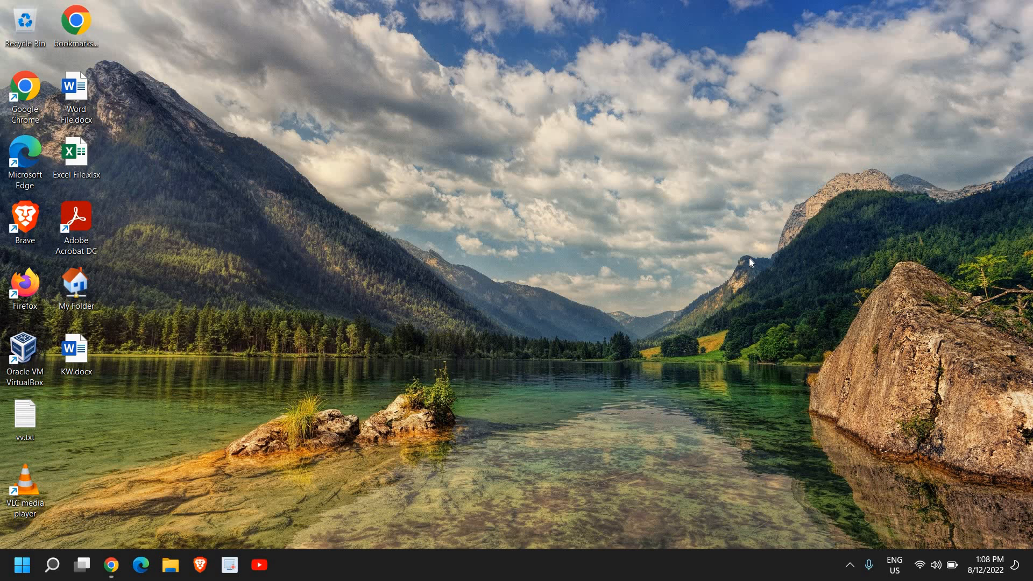
pyautogui.moveTo(425, 315)
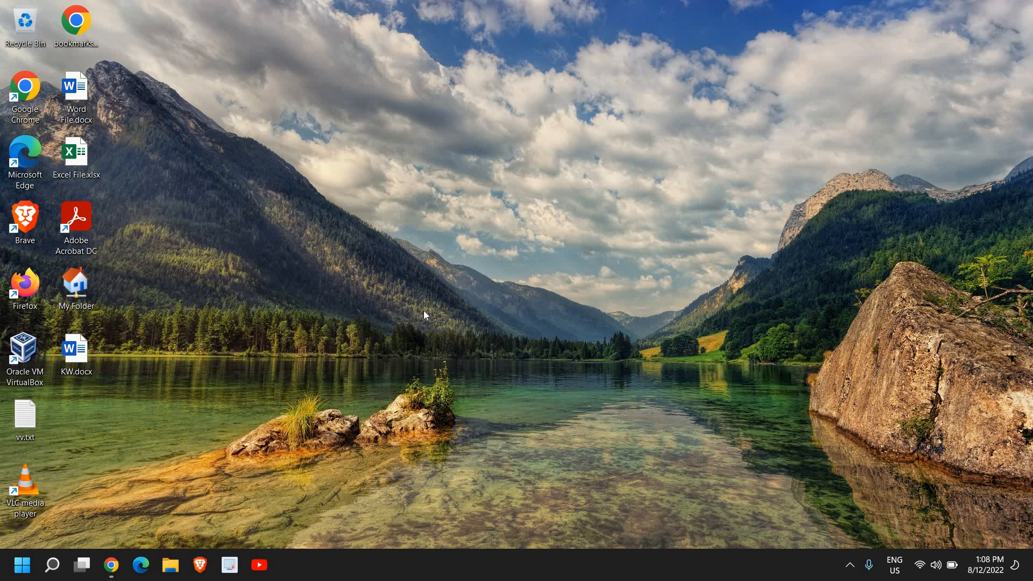
pyautogui.moveTo(433, 299)
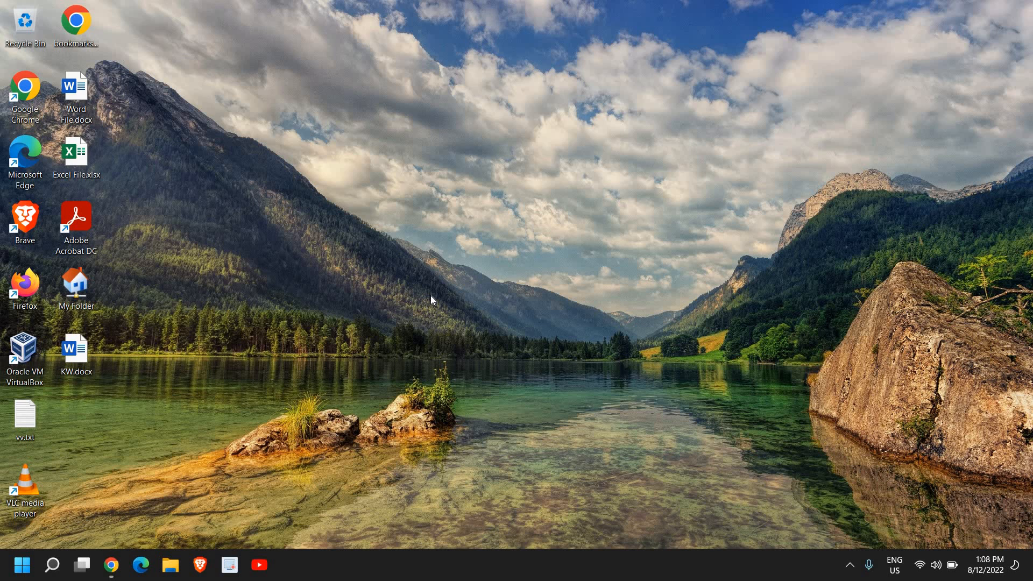
pyautogui.moveTo(440, 294)
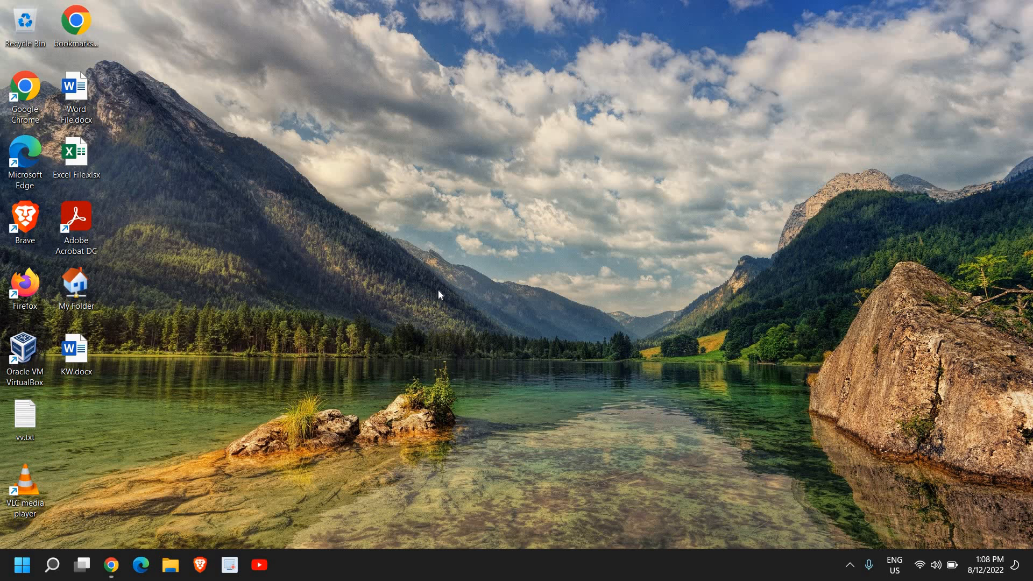
pyautogui.moveTo(40, 560)
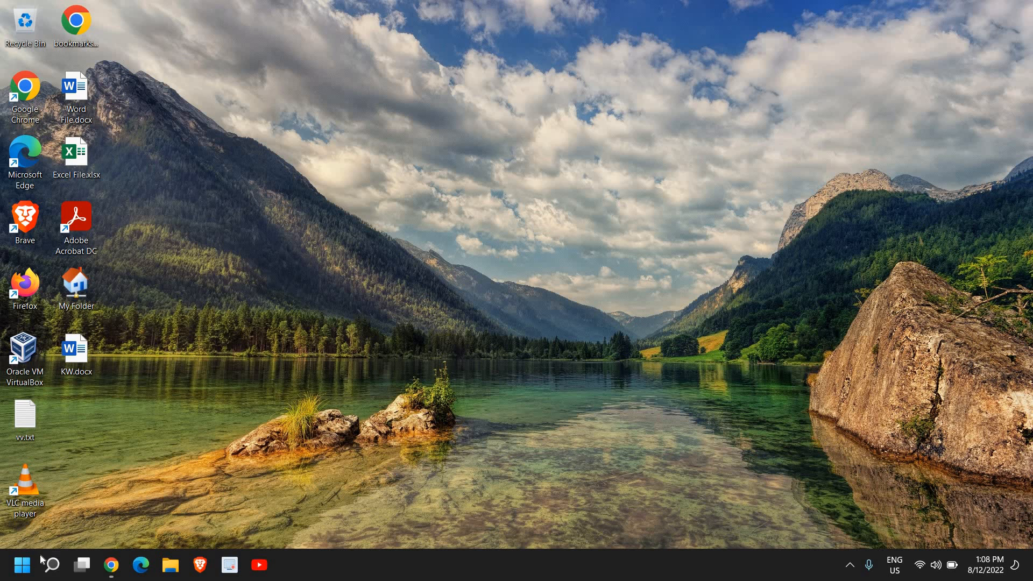
# Launch Device Manager from the Start menu and select Intel(R) UHD Graphics under Display adapters
pyautogui.rightClick(22, 565)
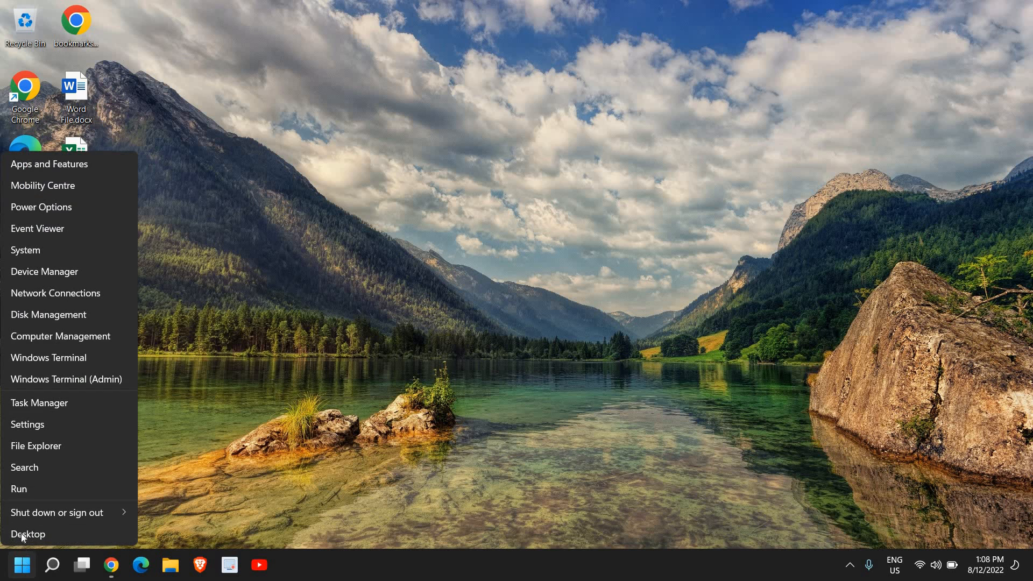
pyautogui.moveTo(44, 271)
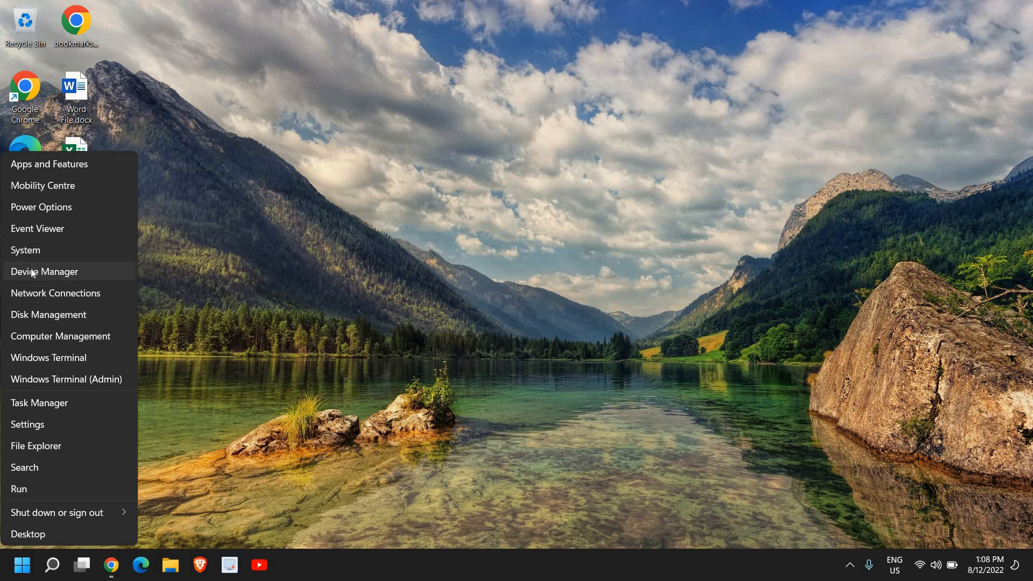
pyautogui.click(44, 271)
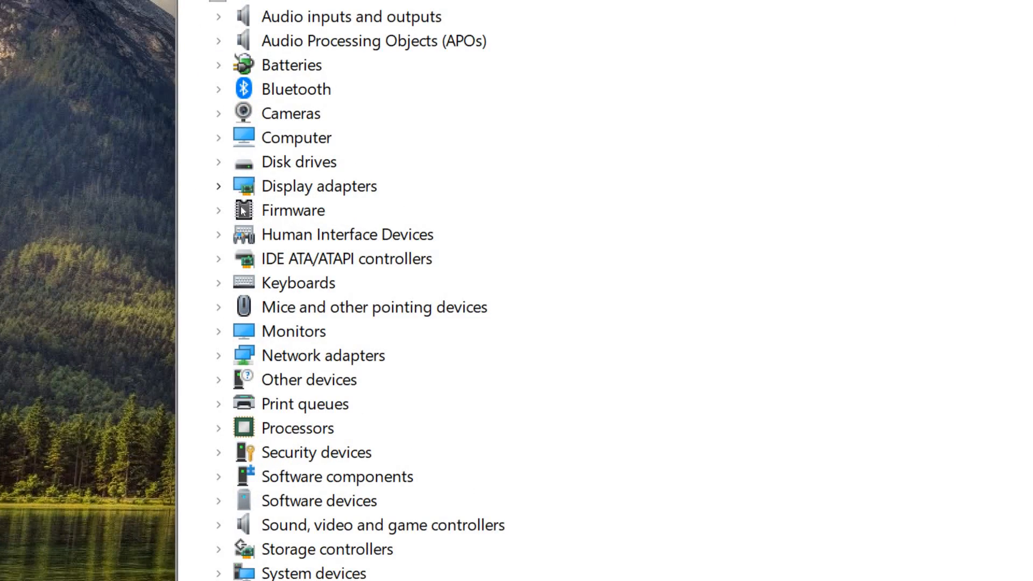
pyautogui.click(223, 196)
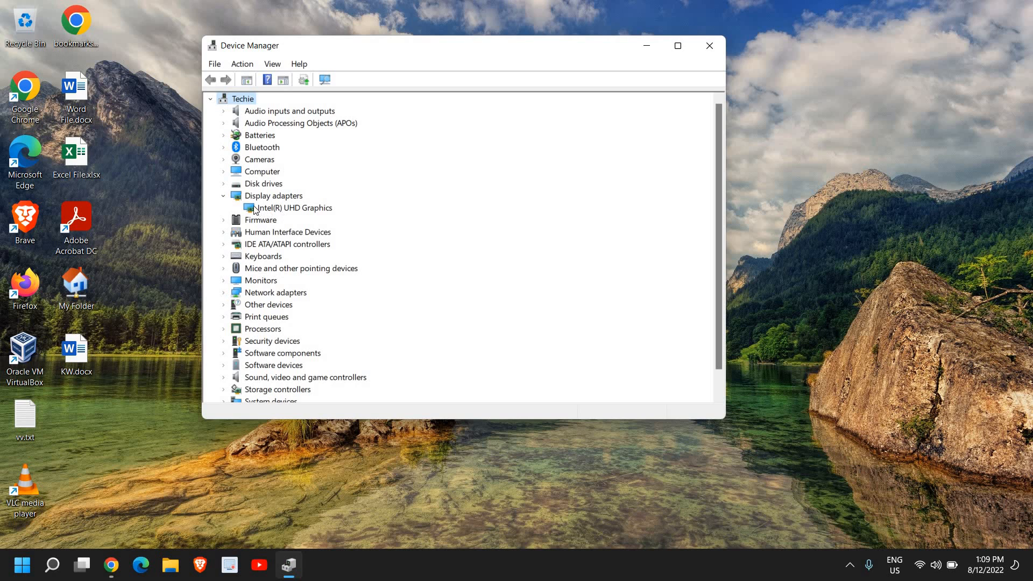
pyautogui.moveTo(259, 216)
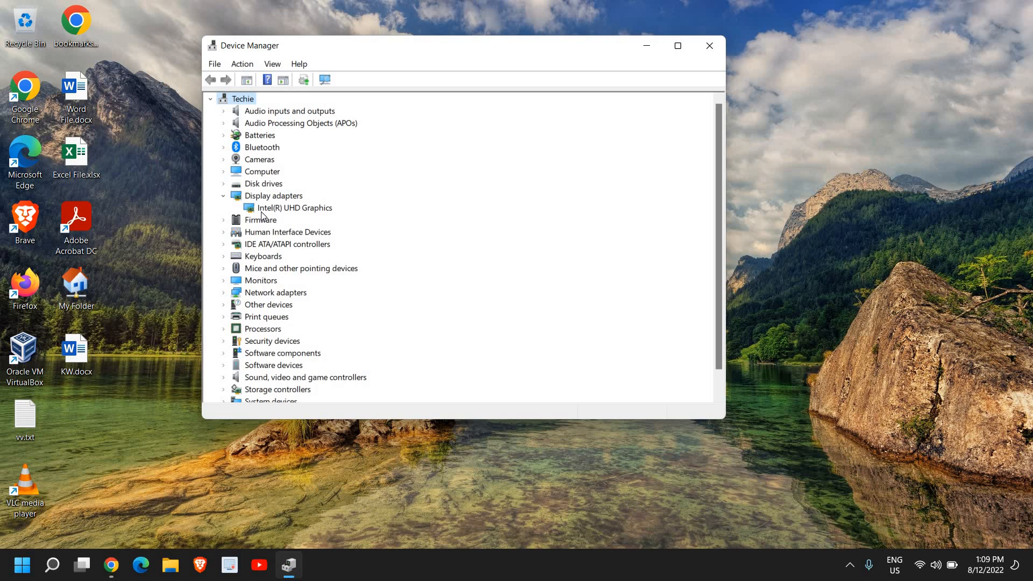
pyautogui.click(294, 207)
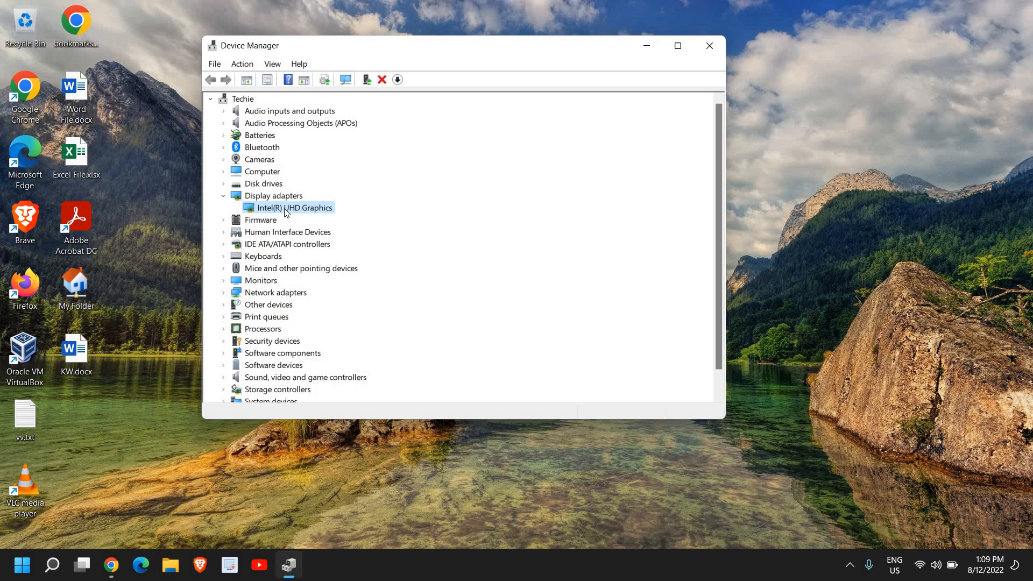
# View the adapter's Driver details: Intel Corporation, version 30.0.101.1338, dated 1/20/2022
pyautogui.rightClick(294, 207)
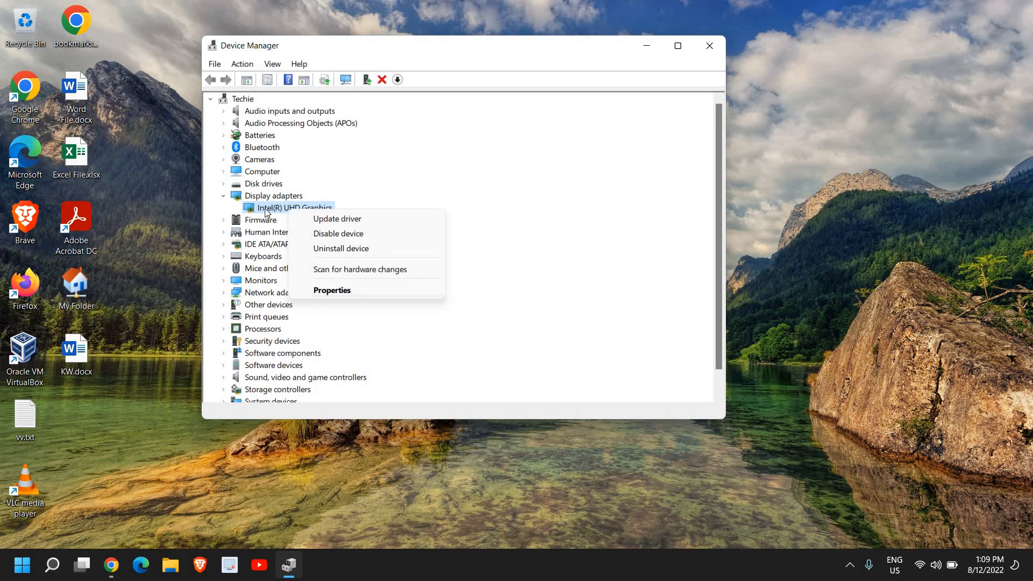
pyautogui.moveTo(330, 297)
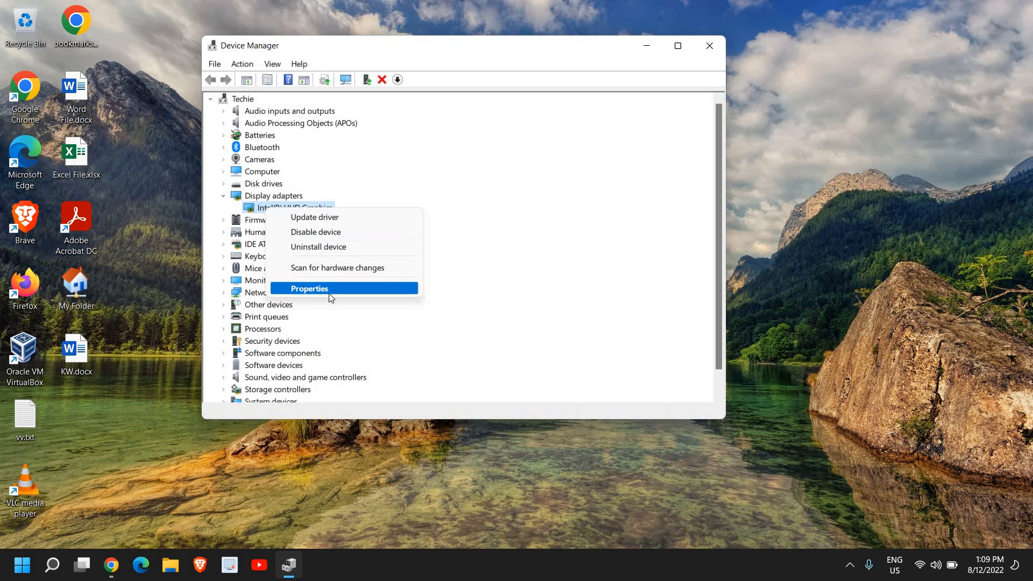
pyautogui.click(309, 288)
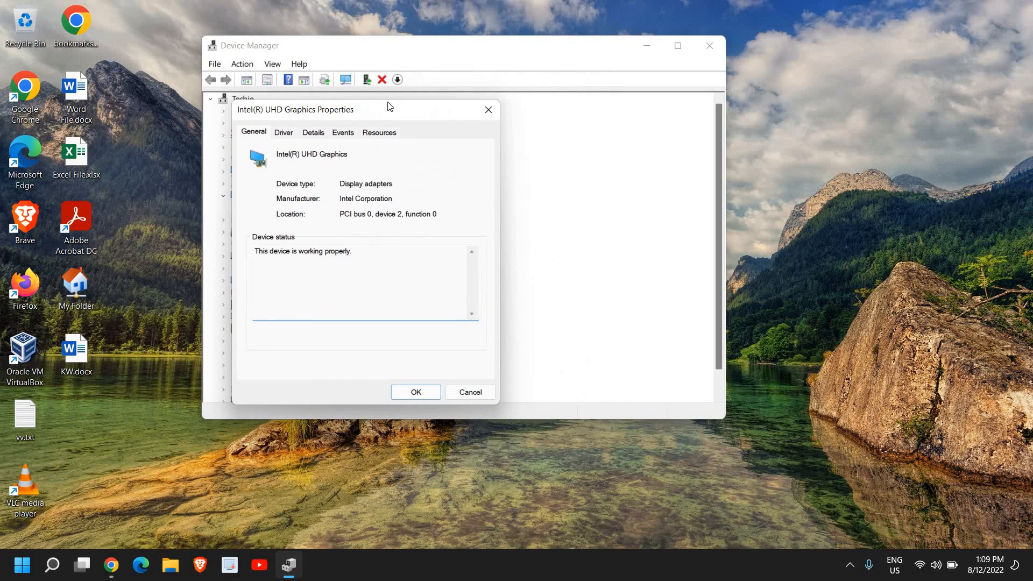
pyautogui.click(283, 131)
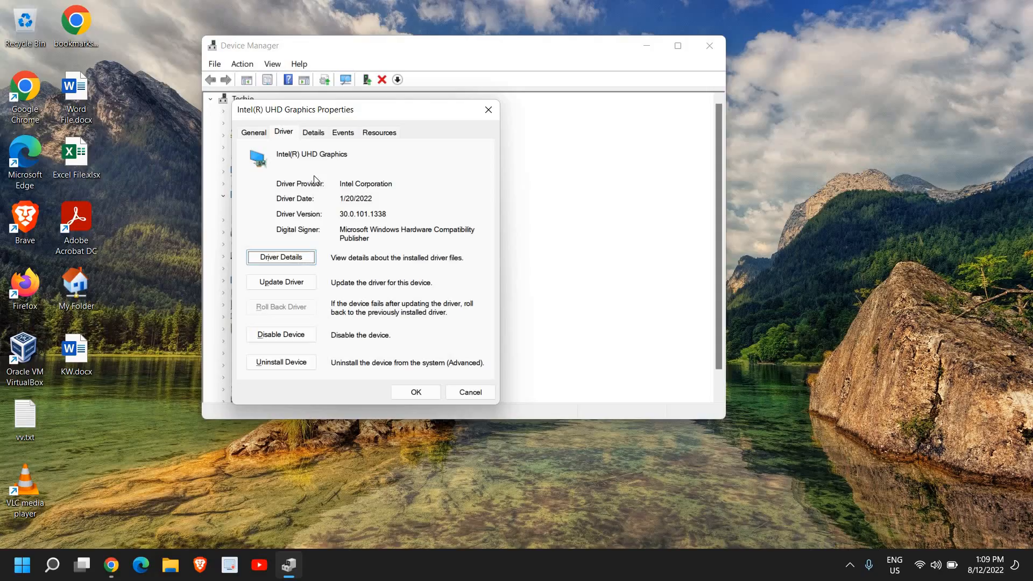
pyautogui.moveTo(284, 207)
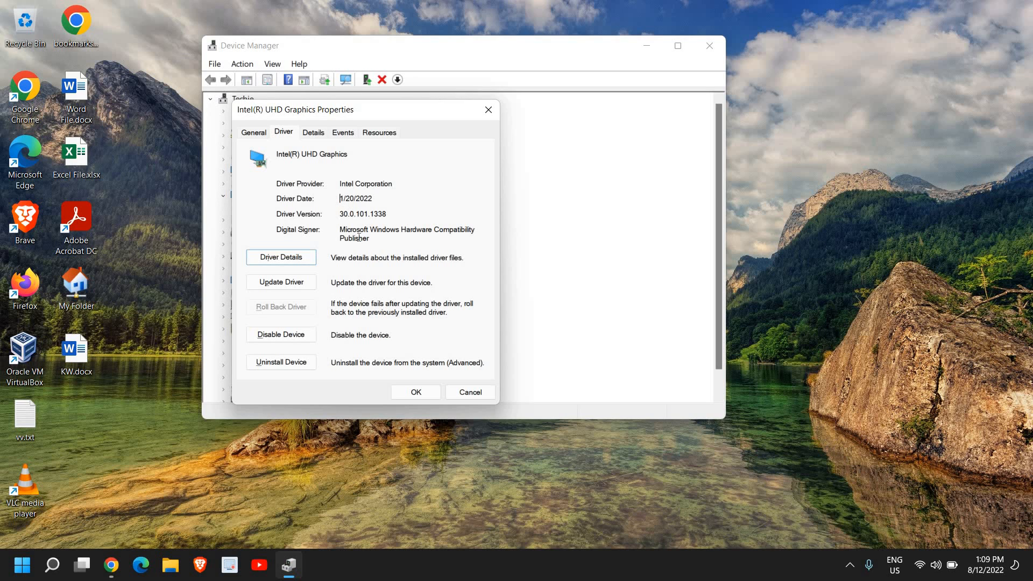
pyautogui.moveTo(360, 297)
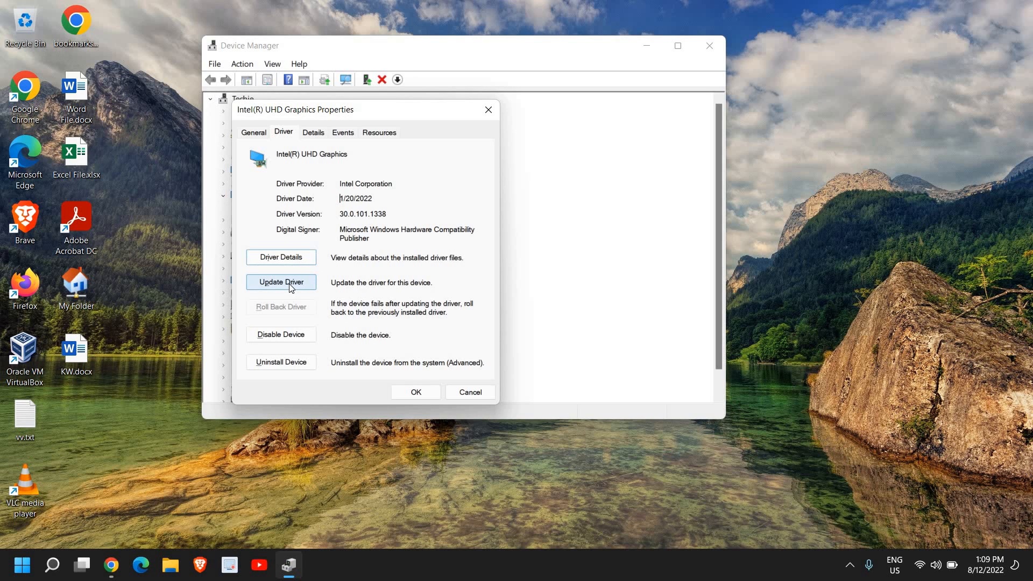
# Run Update Driver with automatic search, confirm the best driver is installed, and close the dialogs
pyautogui.click(280, 281)
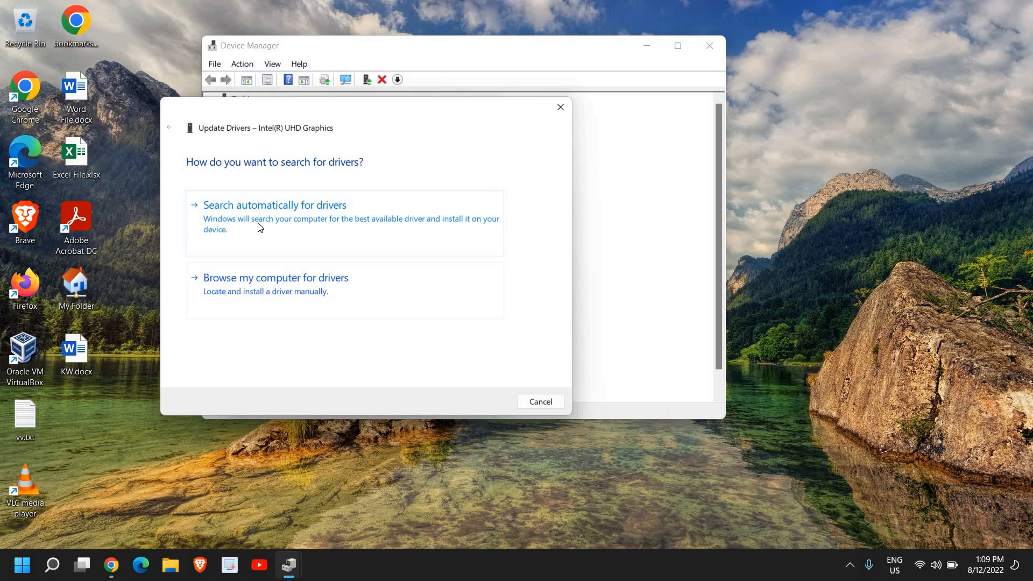
pyautogui.click(275, 204)
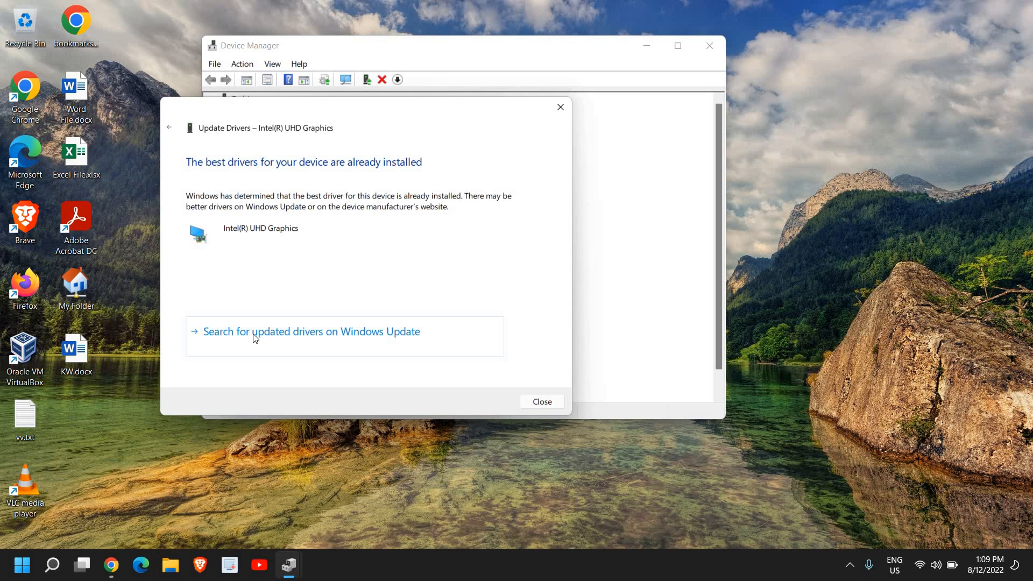
pyautogui.moveTo(189, 295)
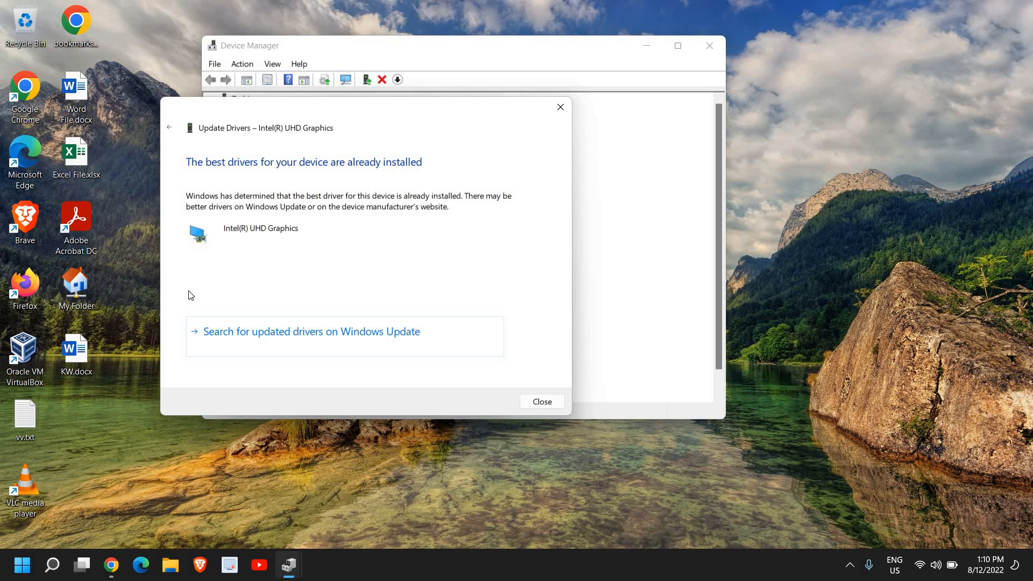
pyautogui.moveTo(183, 180)
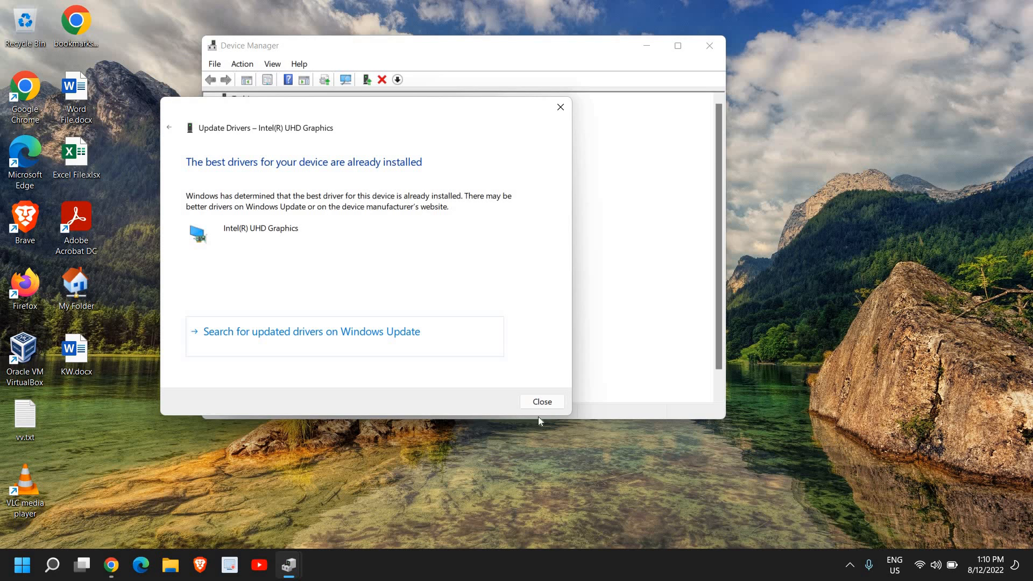
pyautogui.click(541, 401)
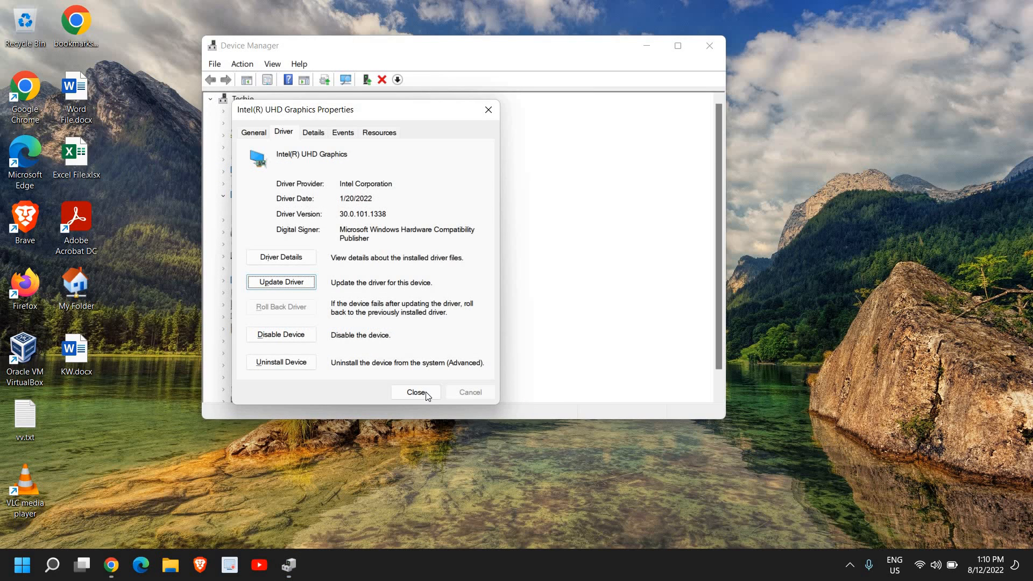
pyautogui.click(416, 391)
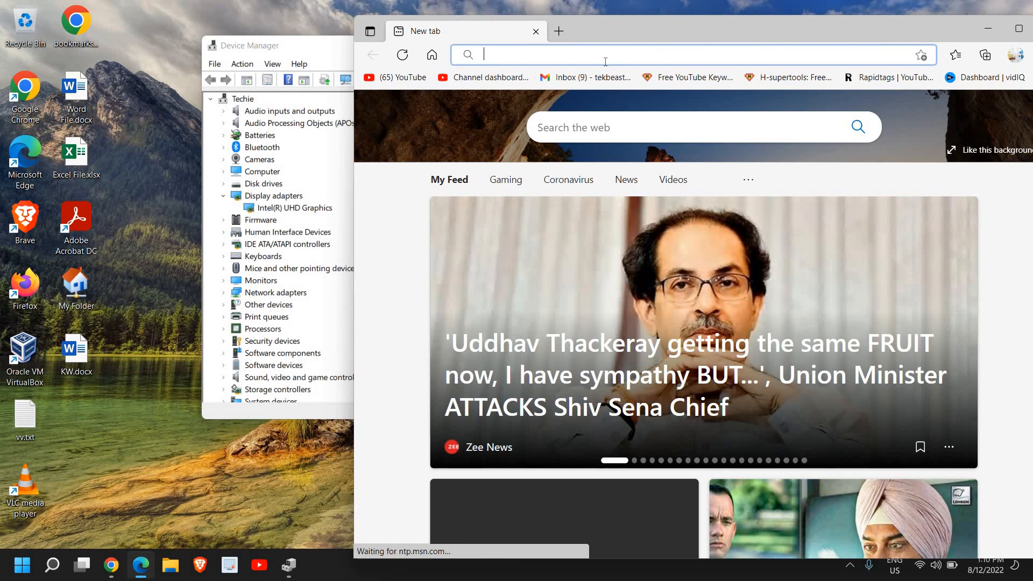
# Search Google for "intel r uhd graphics driver" and choose the Intel graphics support result
pyautogui.write('intel')
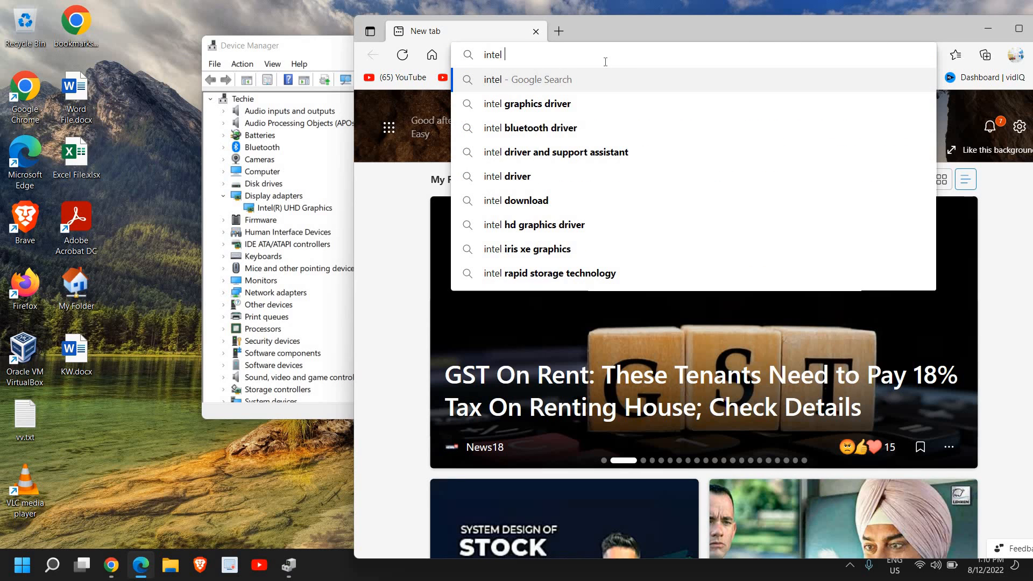
pyautogui.press('backspace')
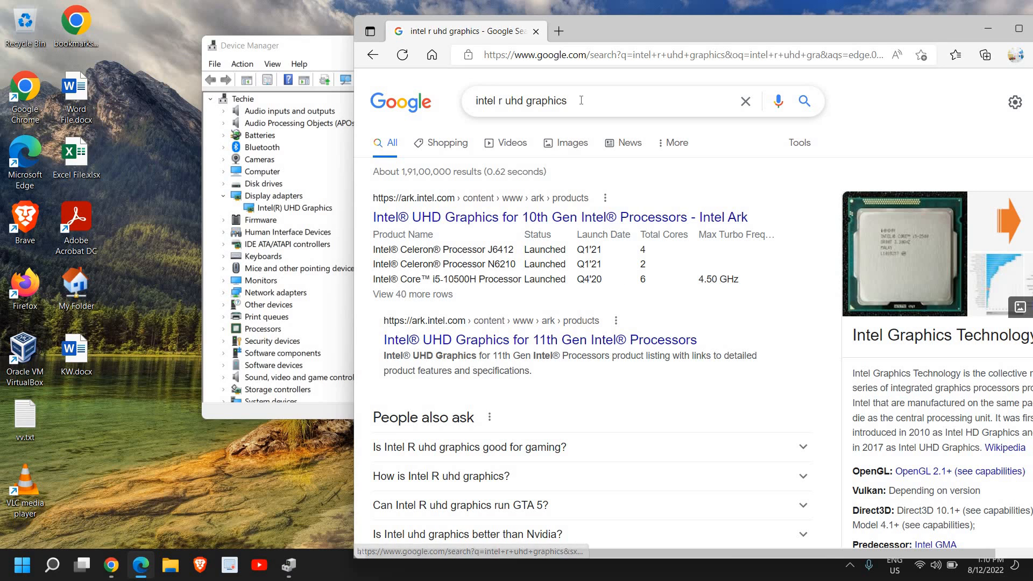
pyautogui.write('dr')
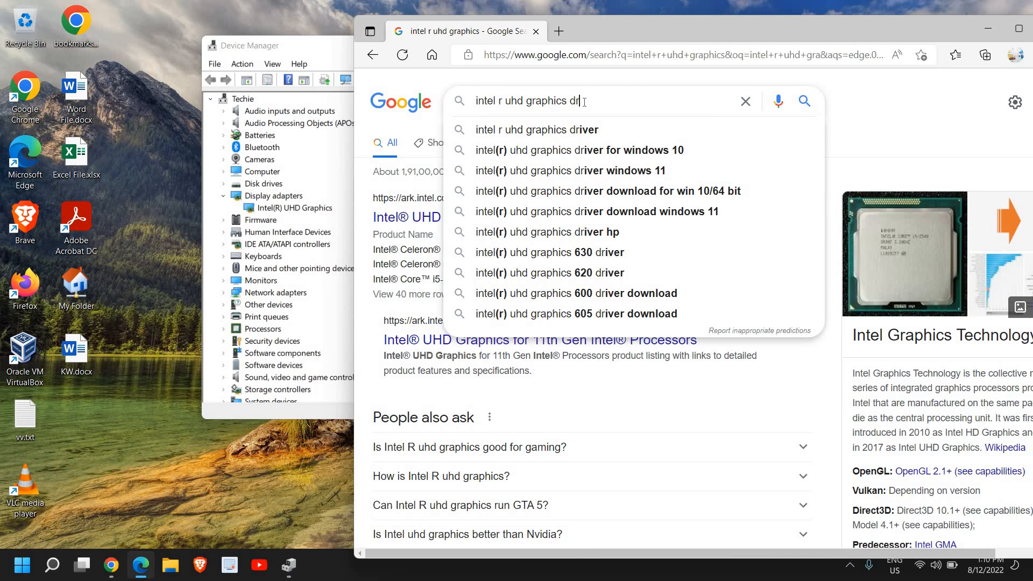
pyautogui.write('iver')
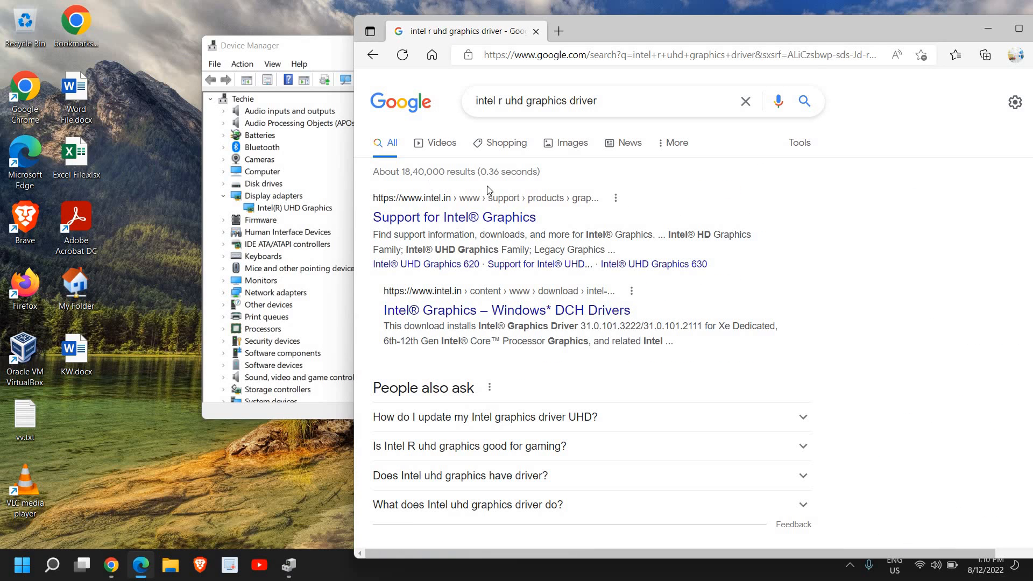
pyautogui.moveTo(453, 218)
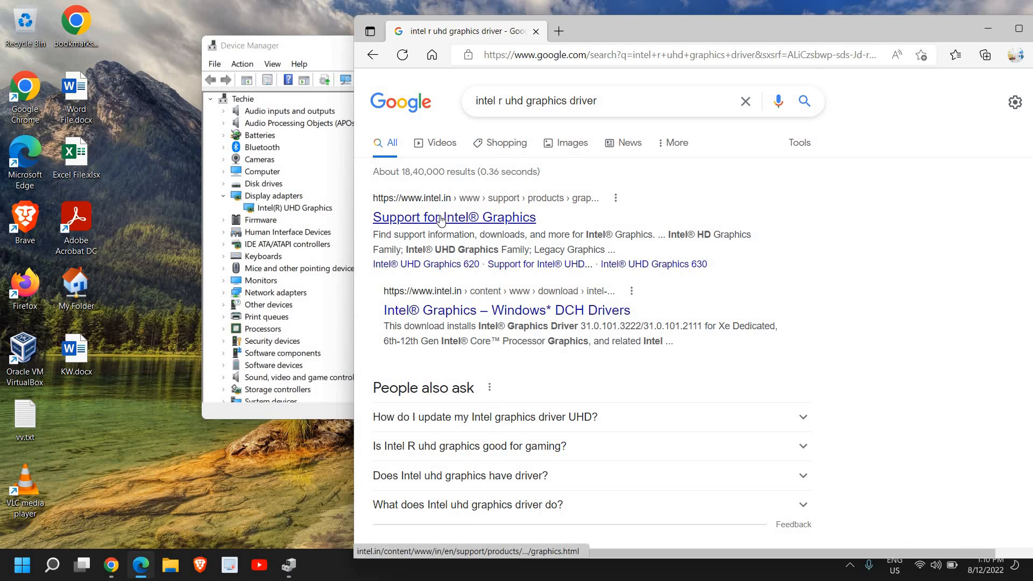
pyautogui.click(453, 217)
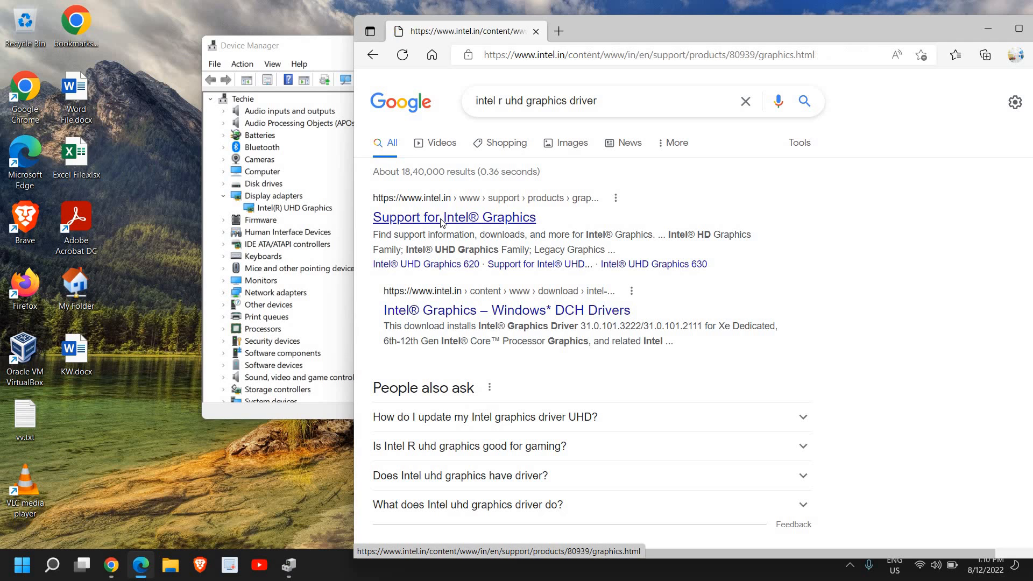
# From Intel's graphics support page, use Get Started to reach the Driver & Support Assistant page
pyautogui.click(453, 218)
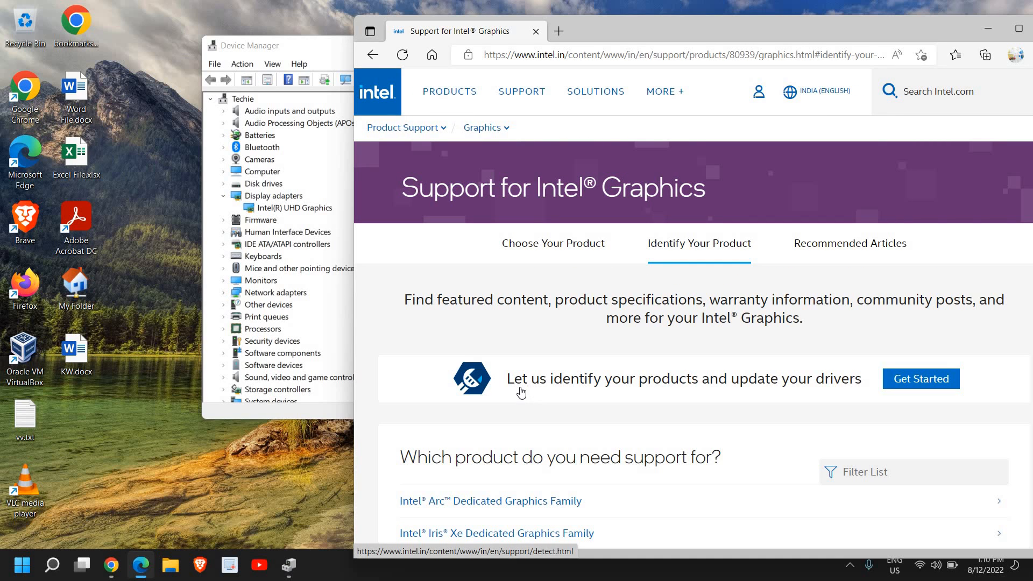
pyautogui.moveTo(593, 396)
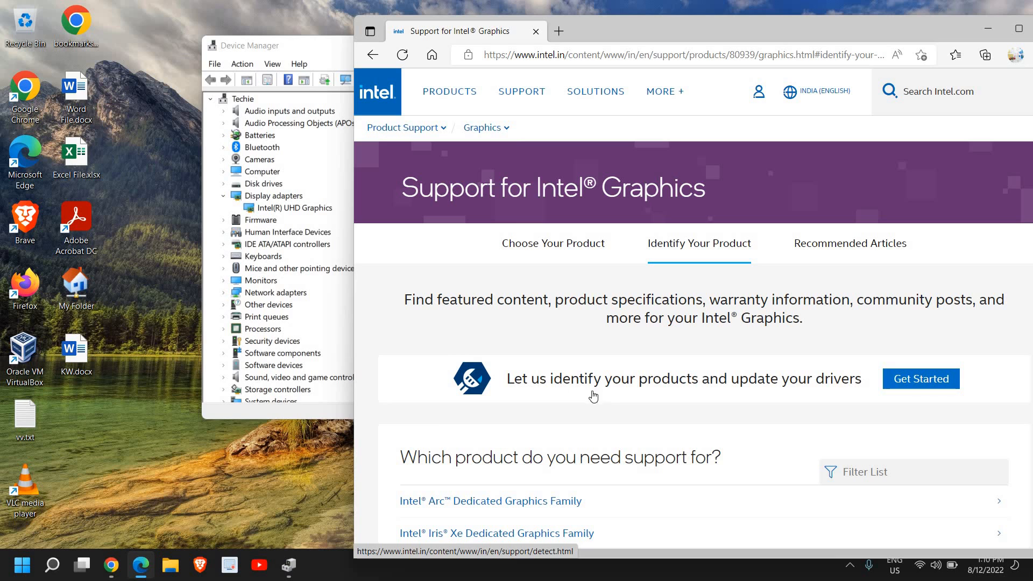
pyautogui.moveTo(839, 389)
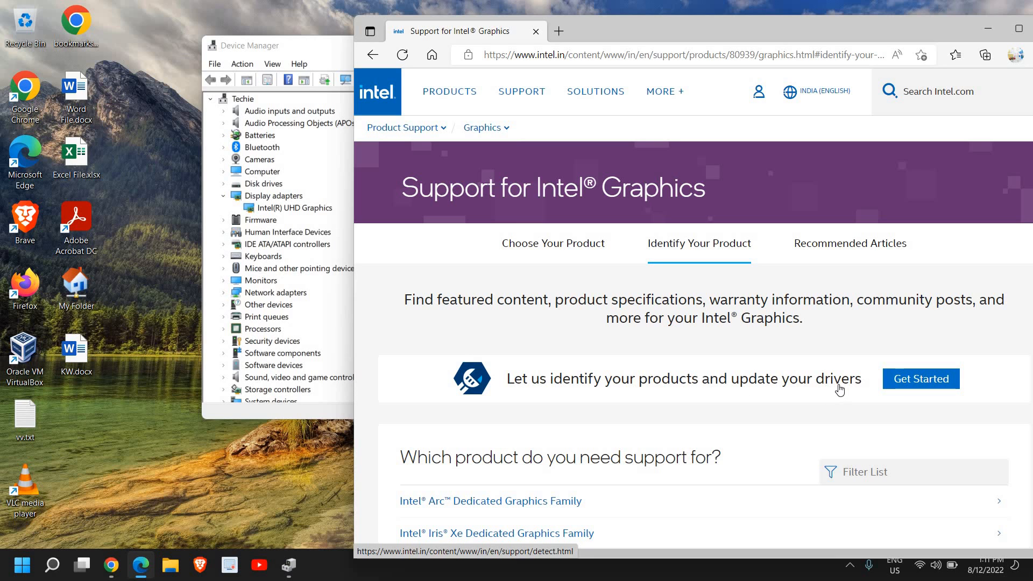
pyautogui.click(919, 378)
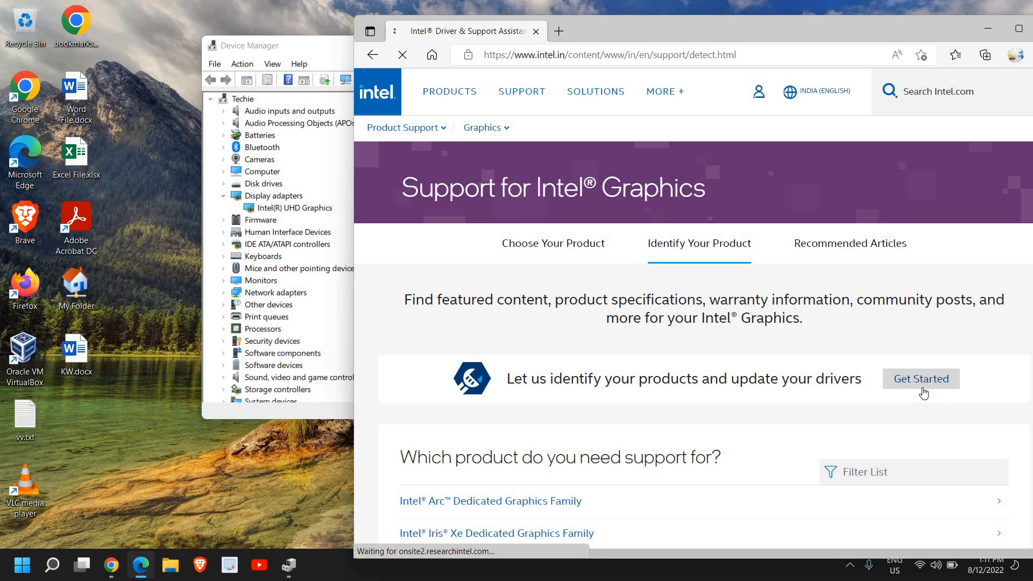
pyautogui.click(920, 378)
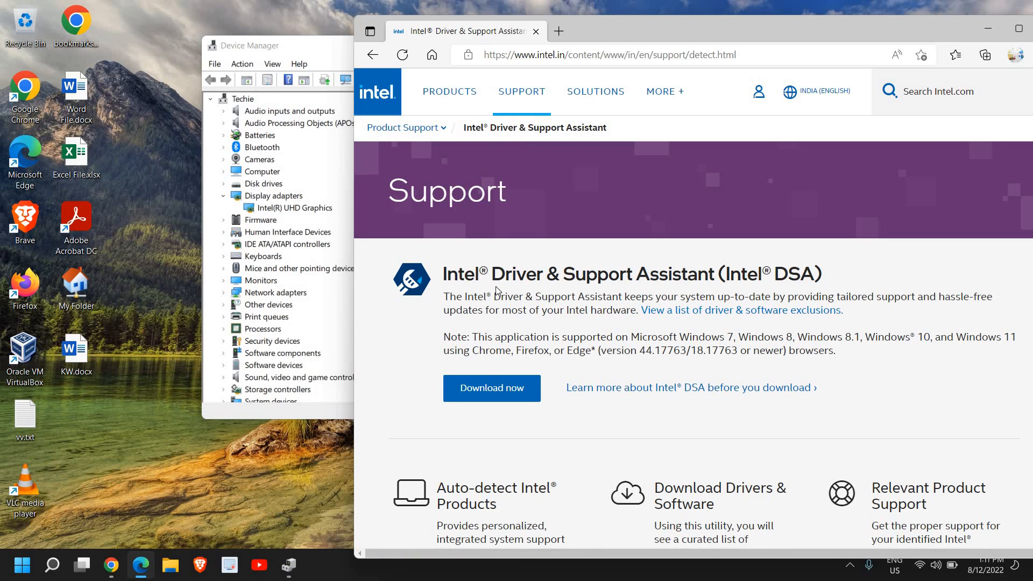
pyautogui.moveTo(571, 291)
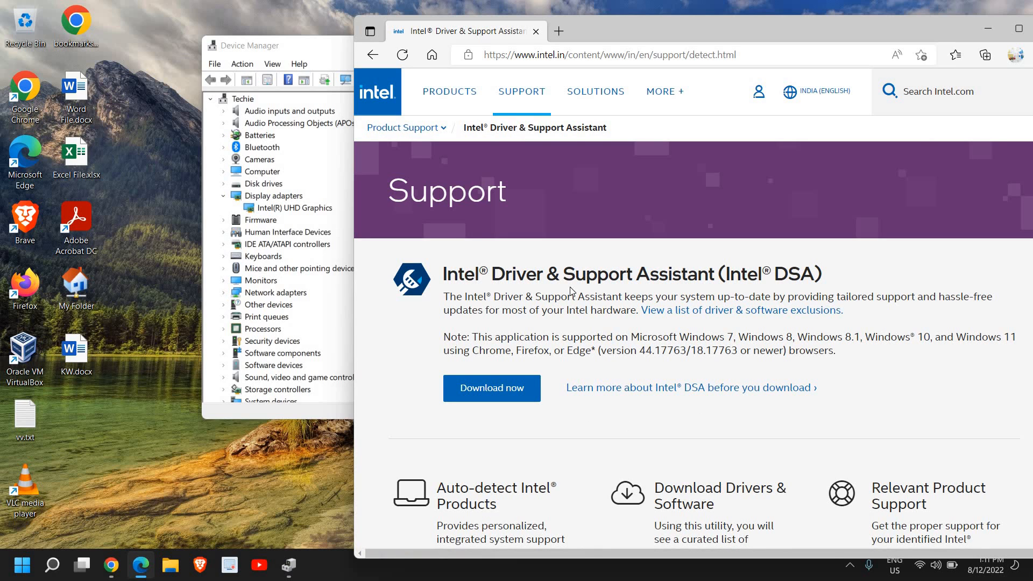
pyautogui.moveTo(465, 383)
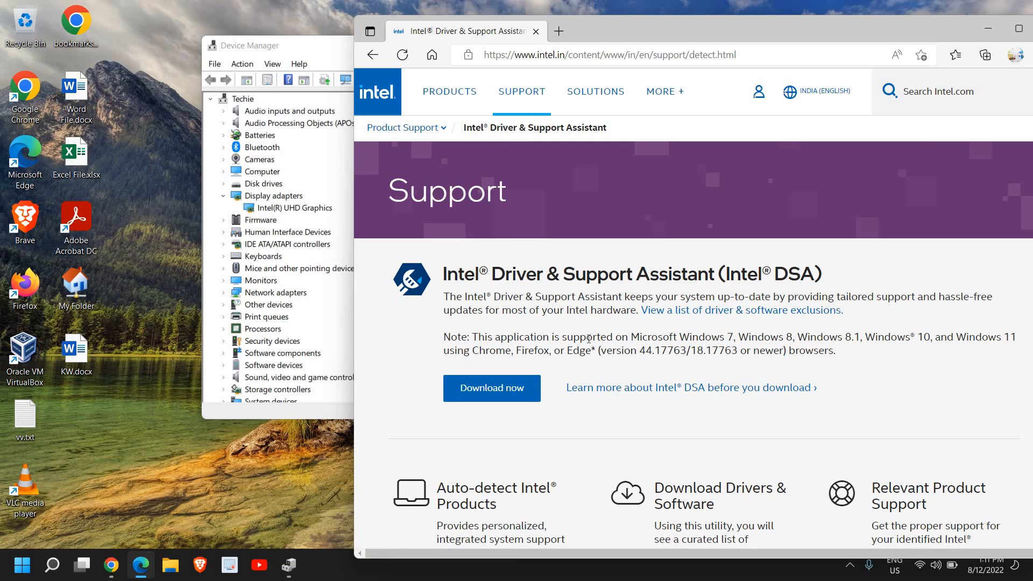
pyautogui.moveTo(561, 369)
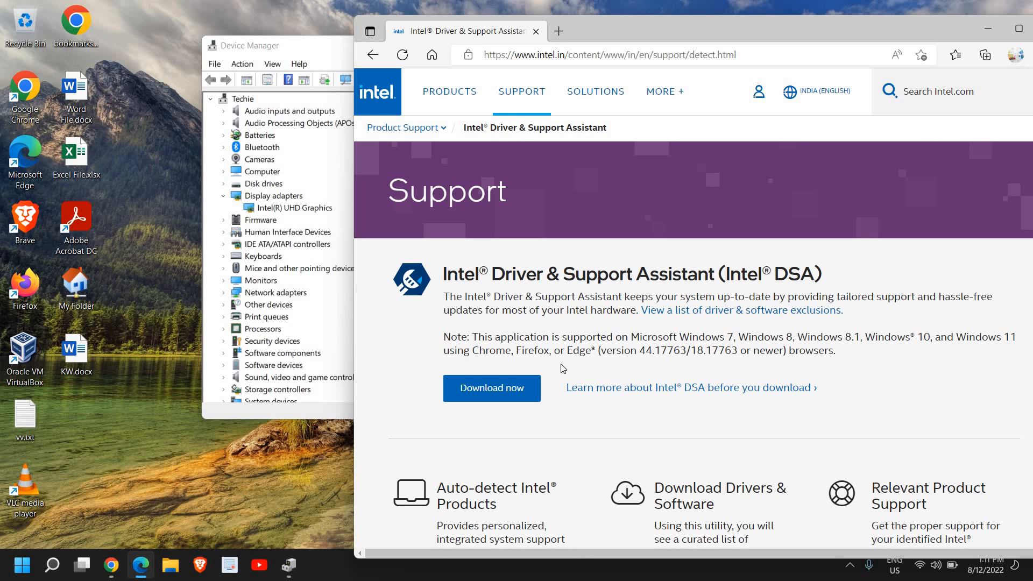
pyautogui.moveTo(563, 367)
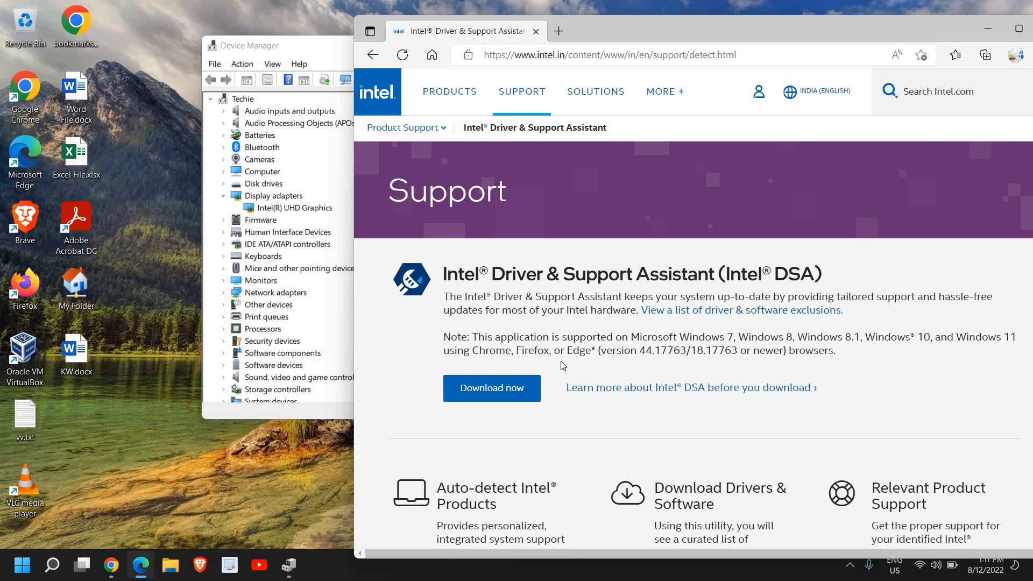
pyautogui.moveTo(560, 357)
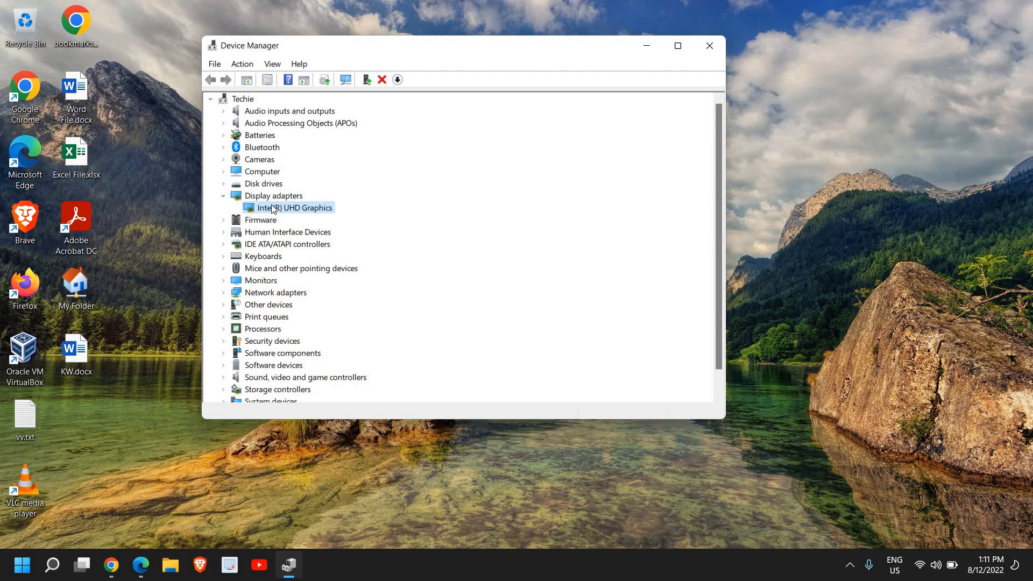
# Revisit the Intel(R) UHD Graphics adapter's options in Device Manager
pyautogui.rightClick(297, 208)
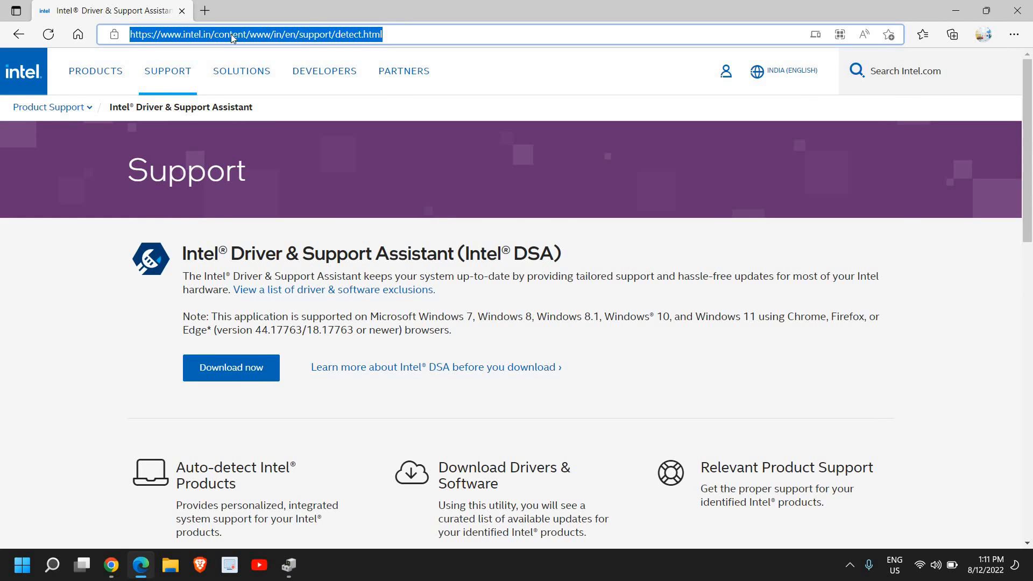
# Search Google for "amd auto detect" and open AMD's Auto-Detect & Install article
pyautogui.write('amd auto detect')
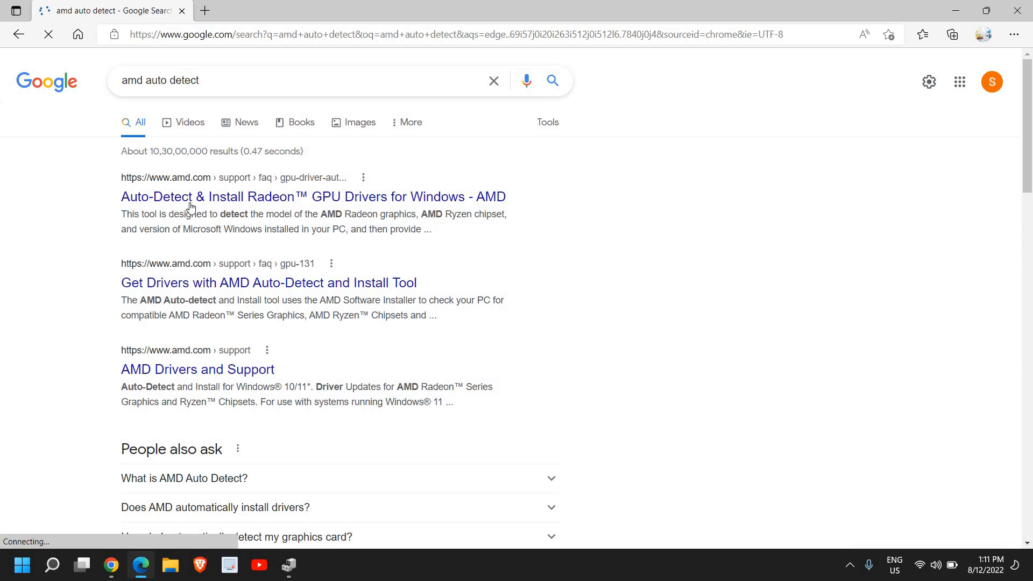
pyautogui.moveTo(266, 210)
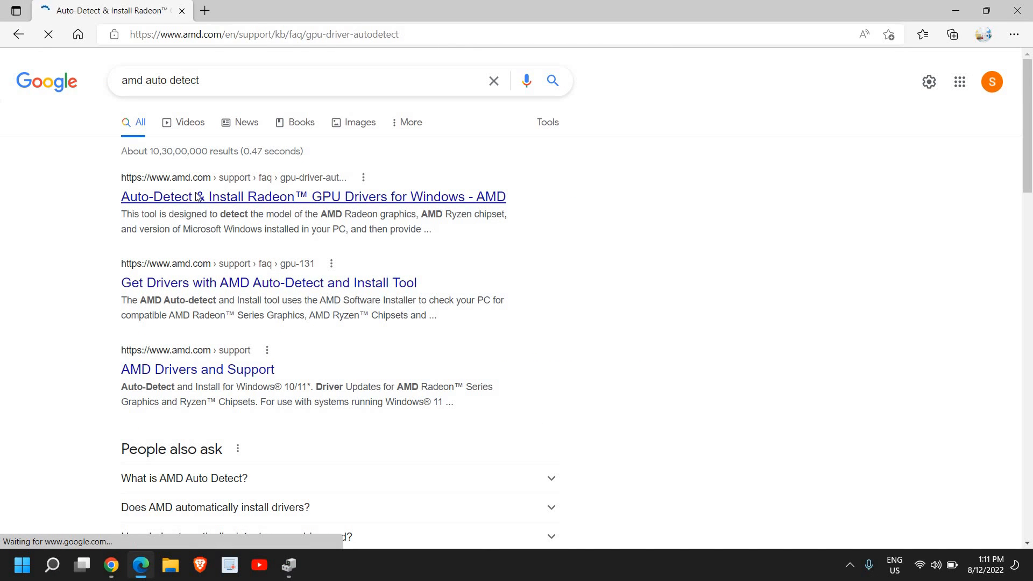
pyautogui.click(313, 196)
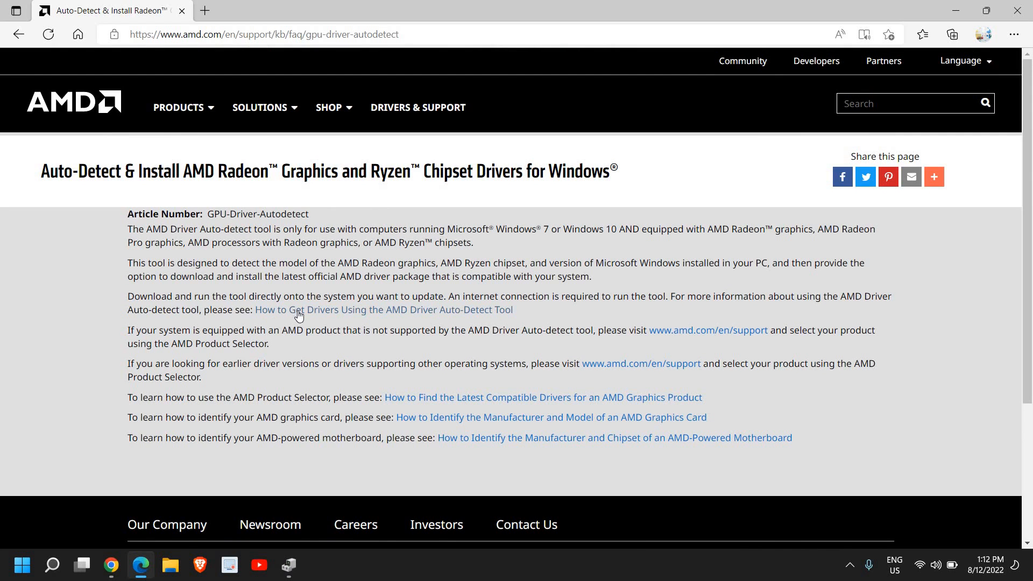
pyautogui.moveTo(446, 310)
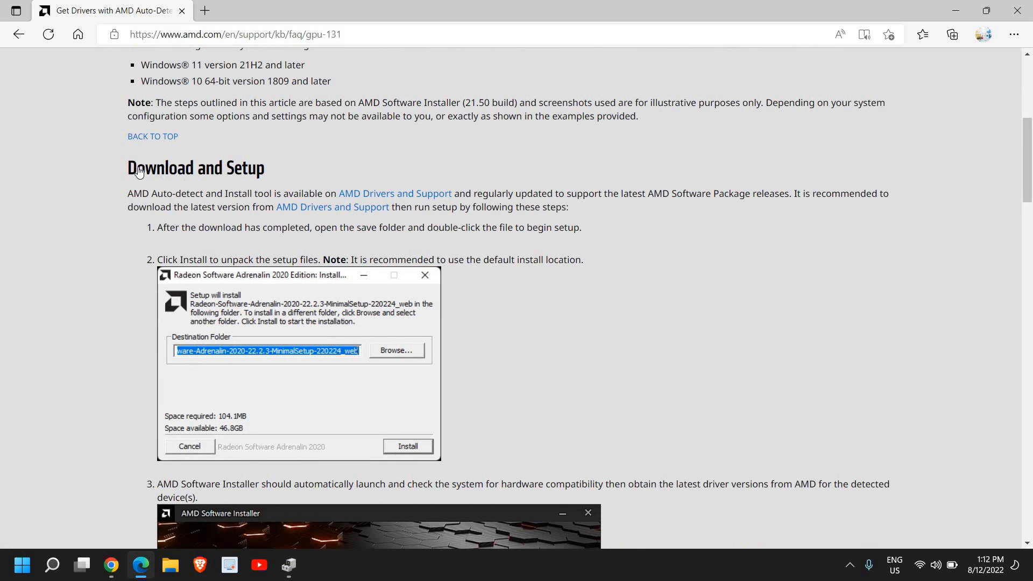
pyautogui.moveTo(254, 354)
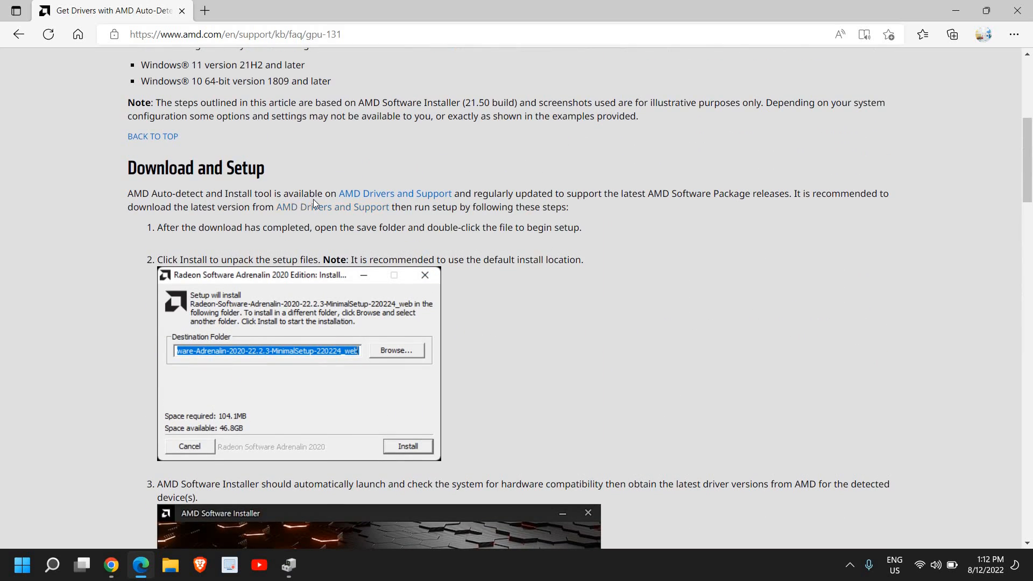
pyautogui.moveTo(415, 196)
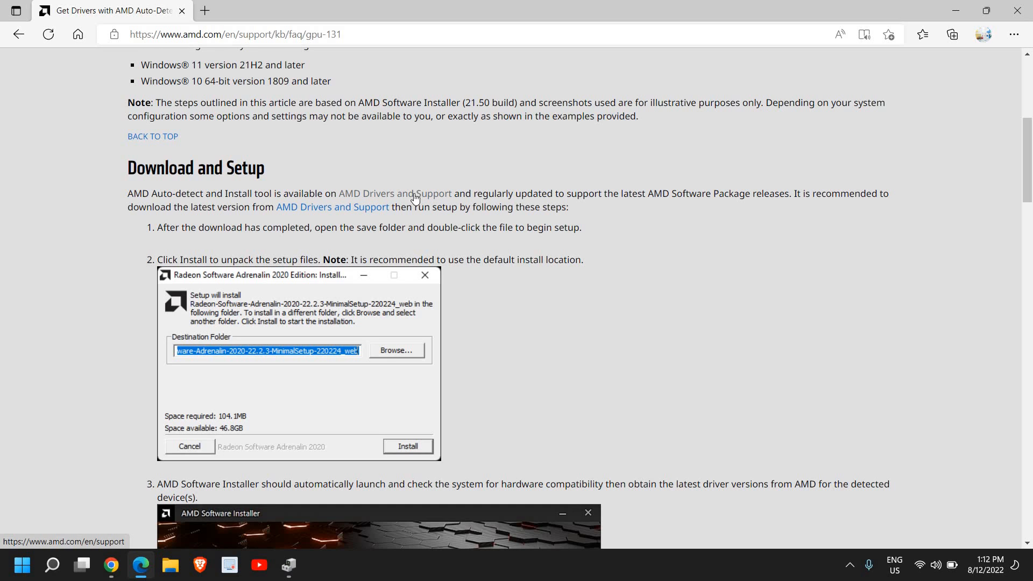
# Follow the AMD Drivers and Support link from the auto-detect tool guide
pyautogui.click(394, 193)
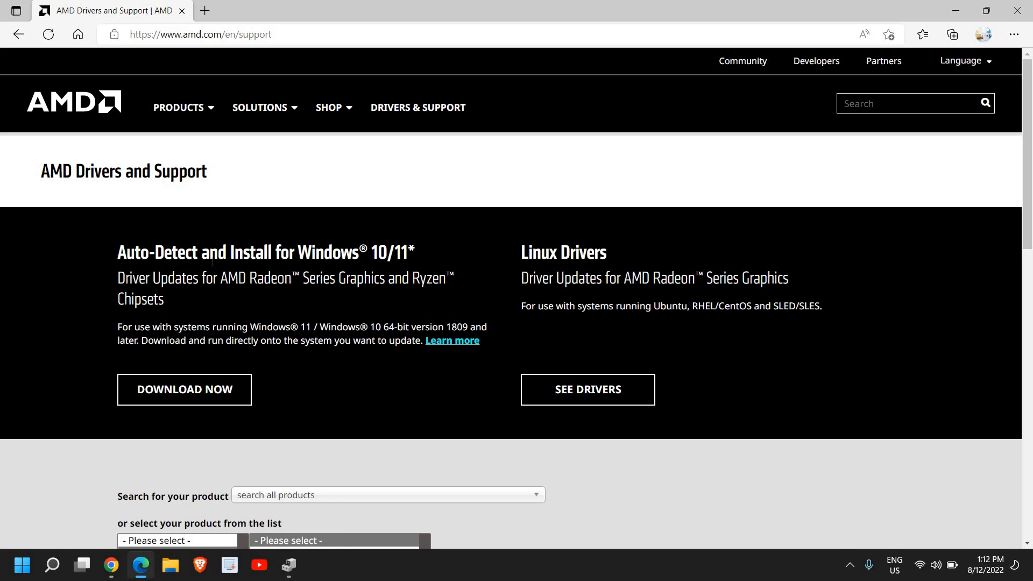
pyautogui.moveTo(390, 320)
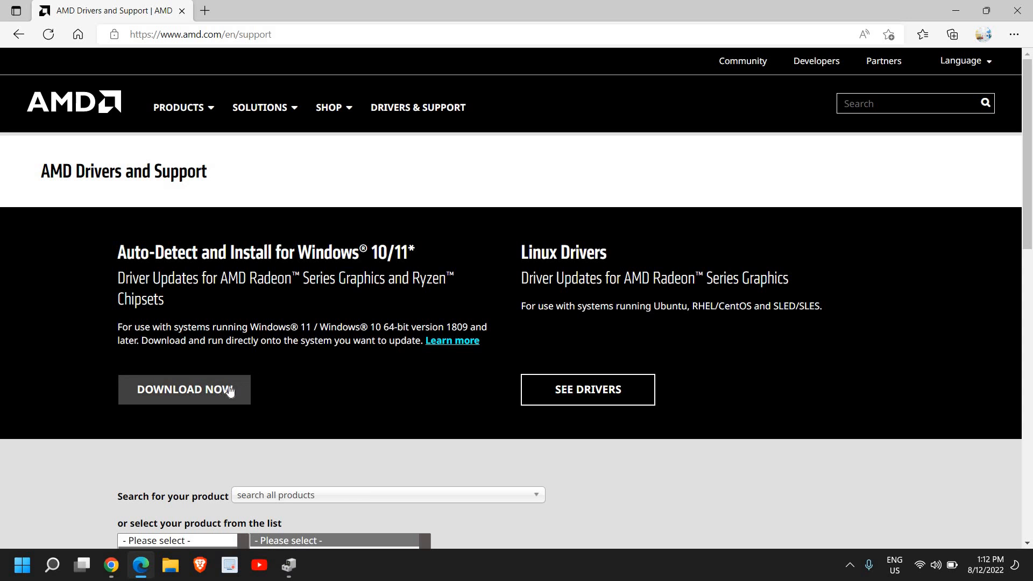
# Browse AMD's product selector through Graphics, Radeon RX 6000 Series, RX 6700 Series, to the RX 6700 model
pyautogui.scroll(-3)
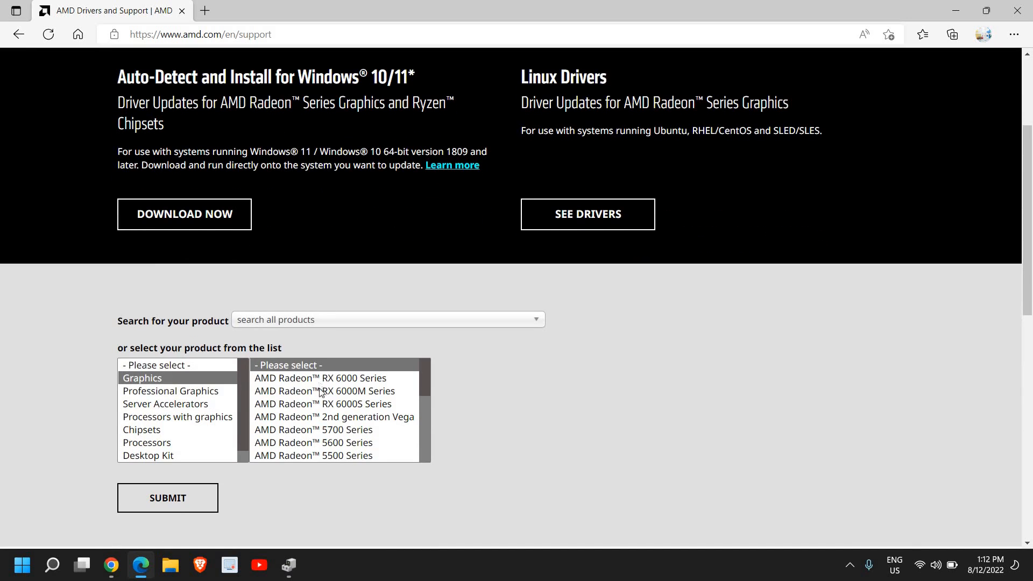
pyautogui.click(324, 389)
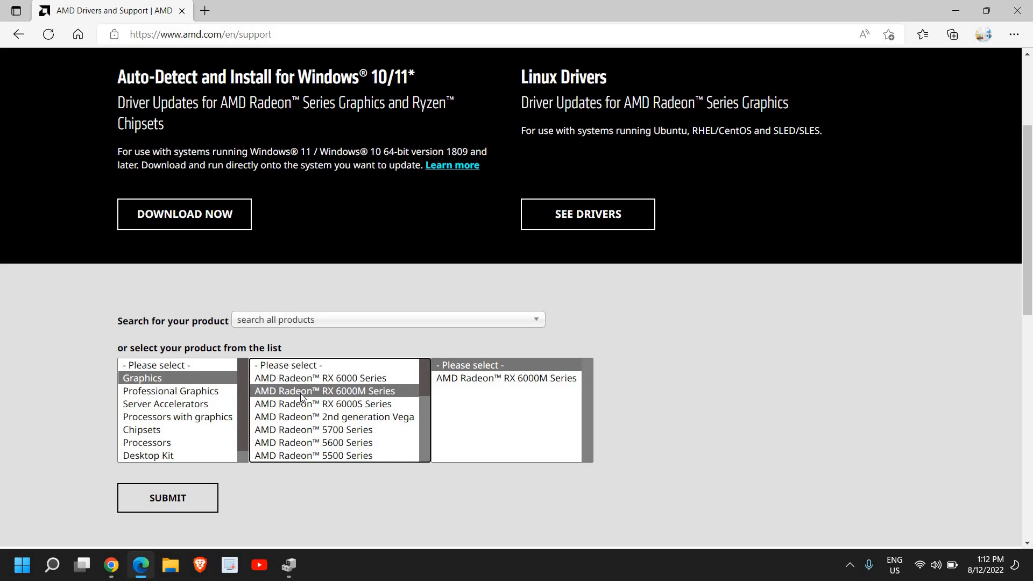
pyautogui.click(147, 429)
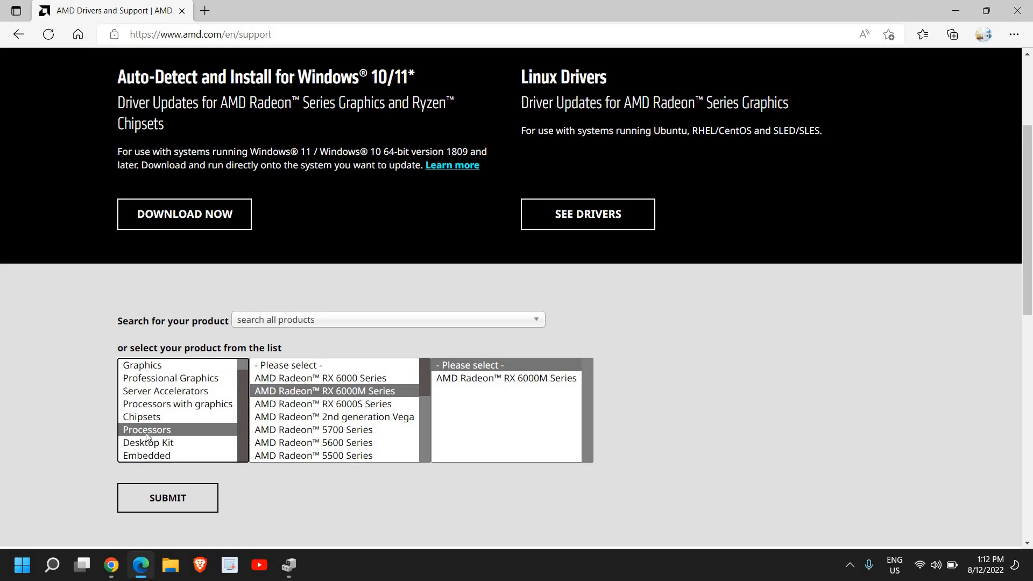
pyautogui.click(142, 377)
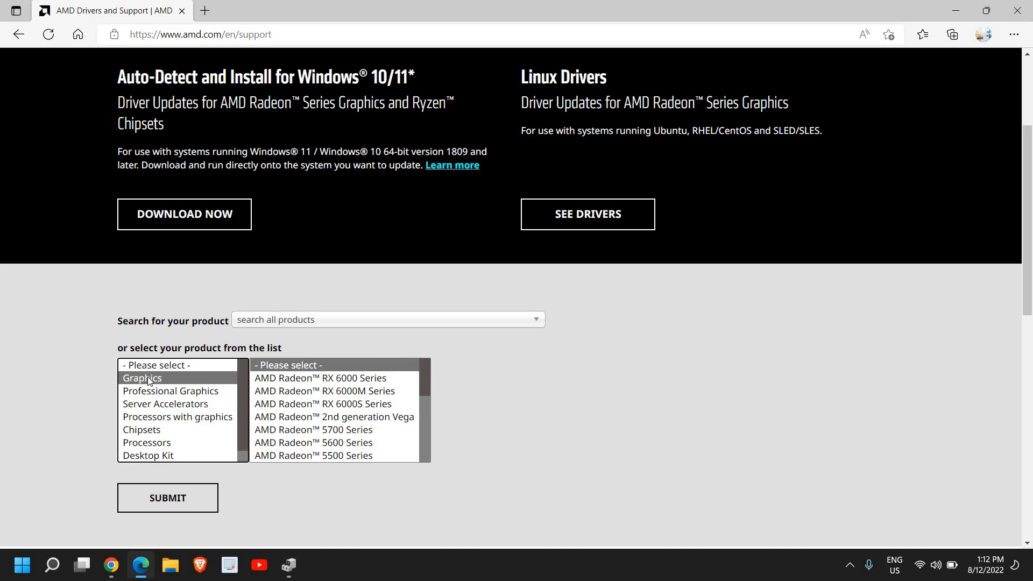
pyautogui.click(321, 378)
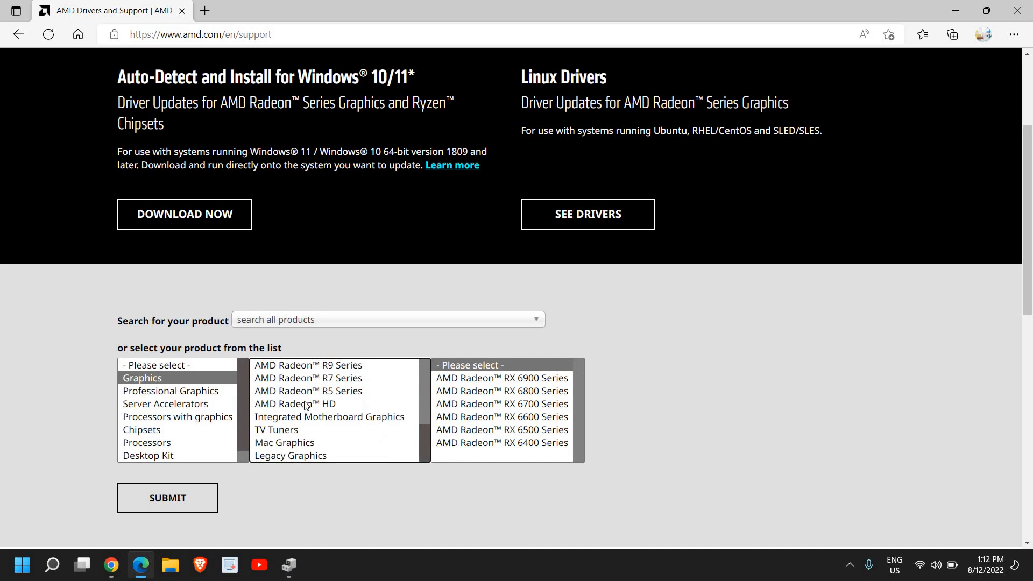
pyautogui.click(500, 404)
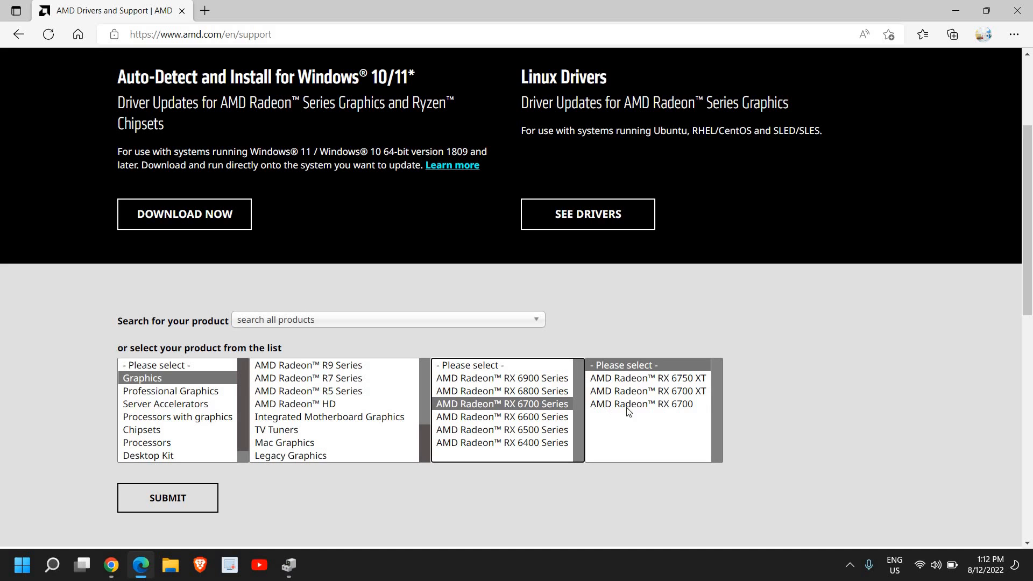
pyautogui.click(640, 403)
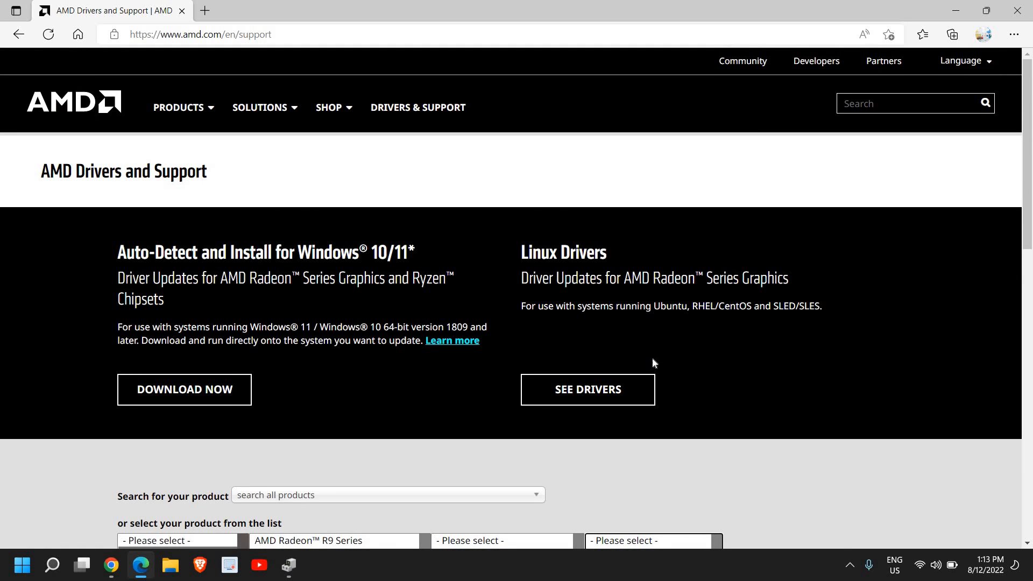
pyautogui.moveTo(646, 354)
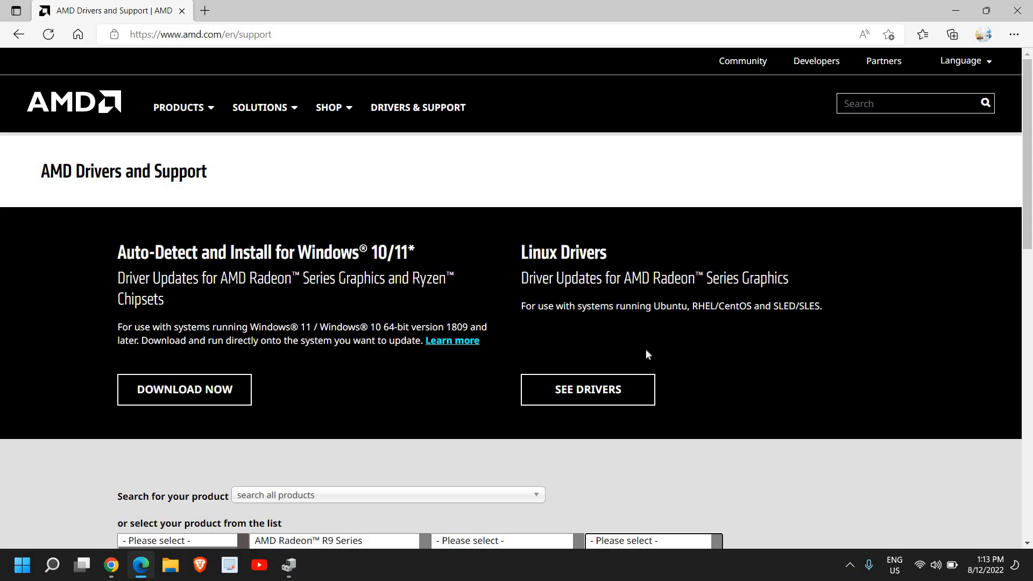
pyautogui.moveTo(645, 349)
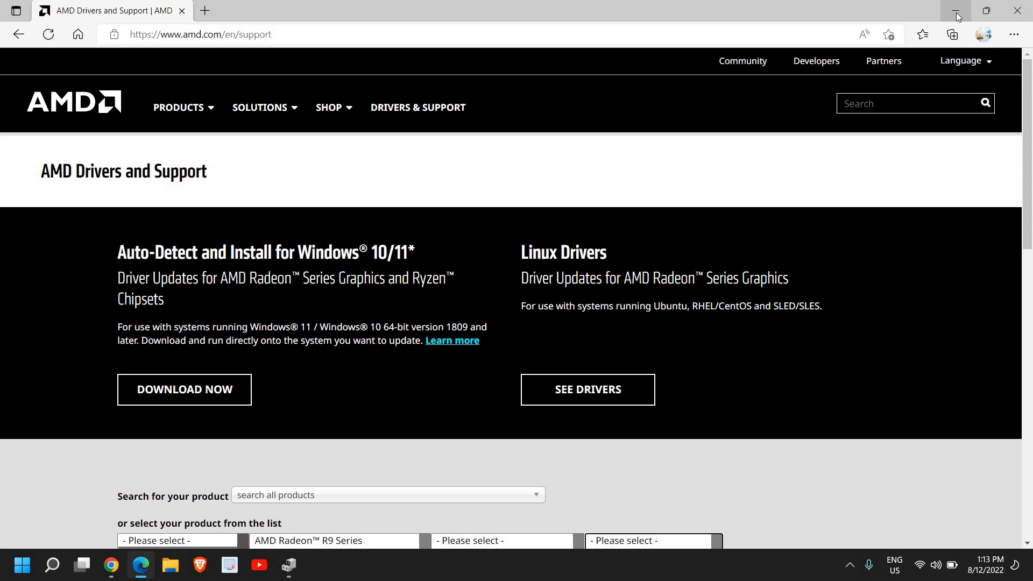
pyautogui.click(955, 9)
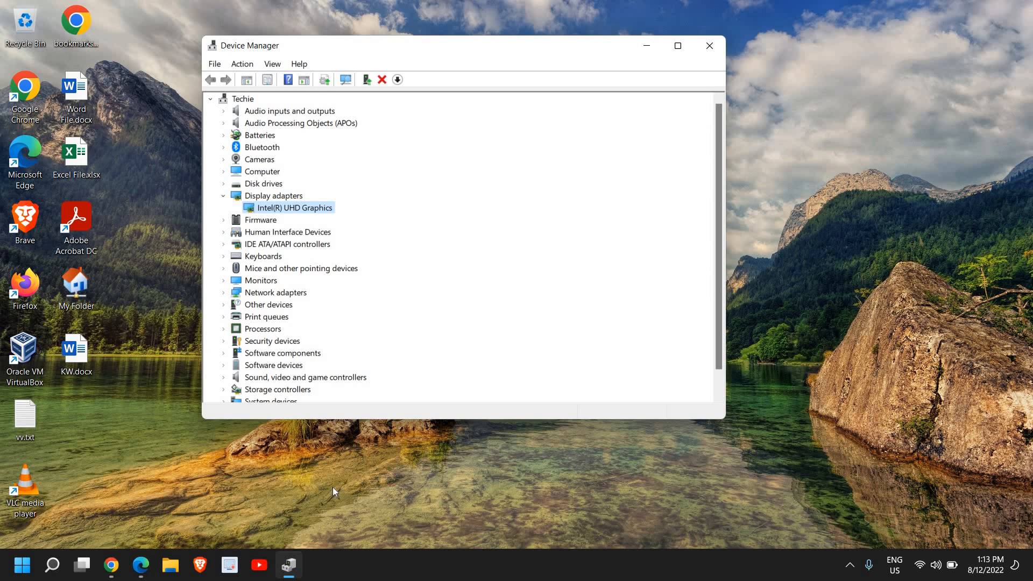
pyautogui.moveTo(458, 470)
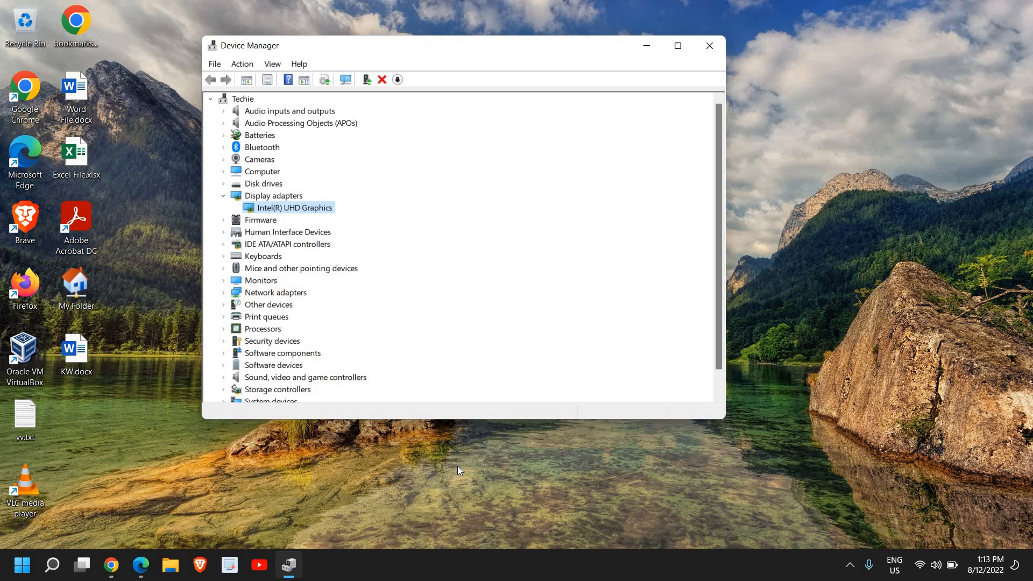
pyautogui.moveTo(286, 394)
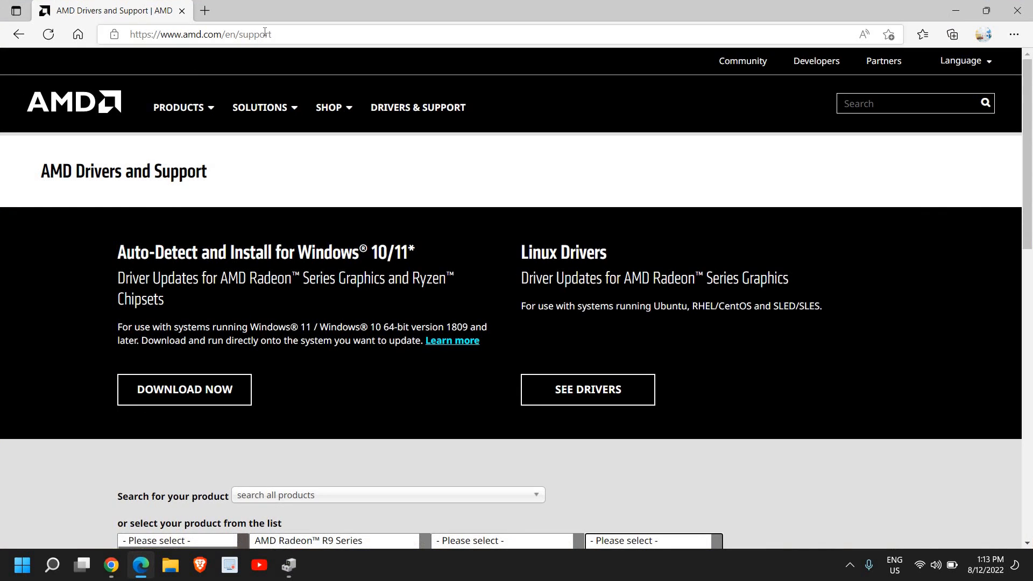
# Search Google for "nvidia graphics driver" via the address-bar suggestion
pyautogui.write('nvidea graphi')
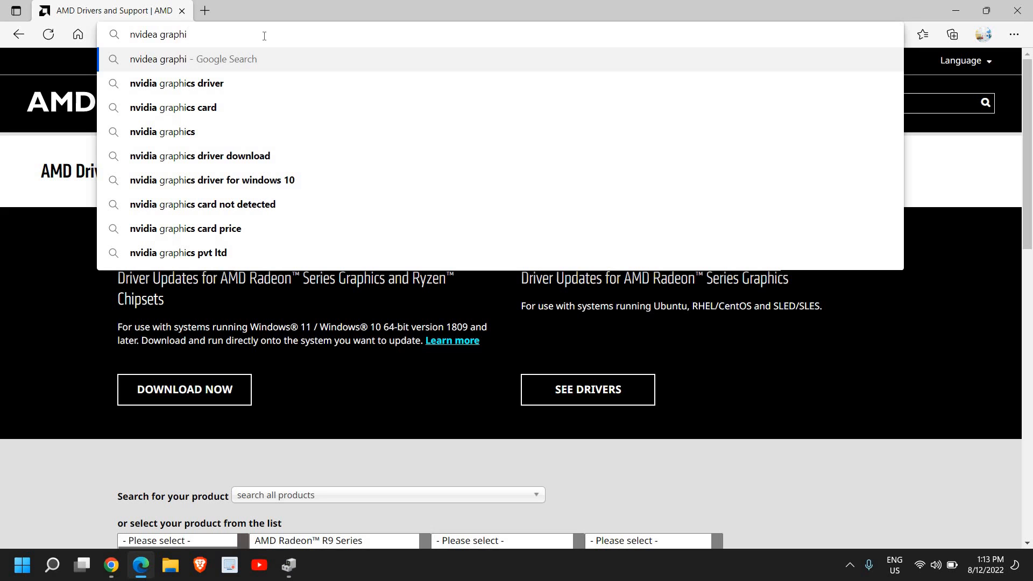
pyautogui.click(176, 83)
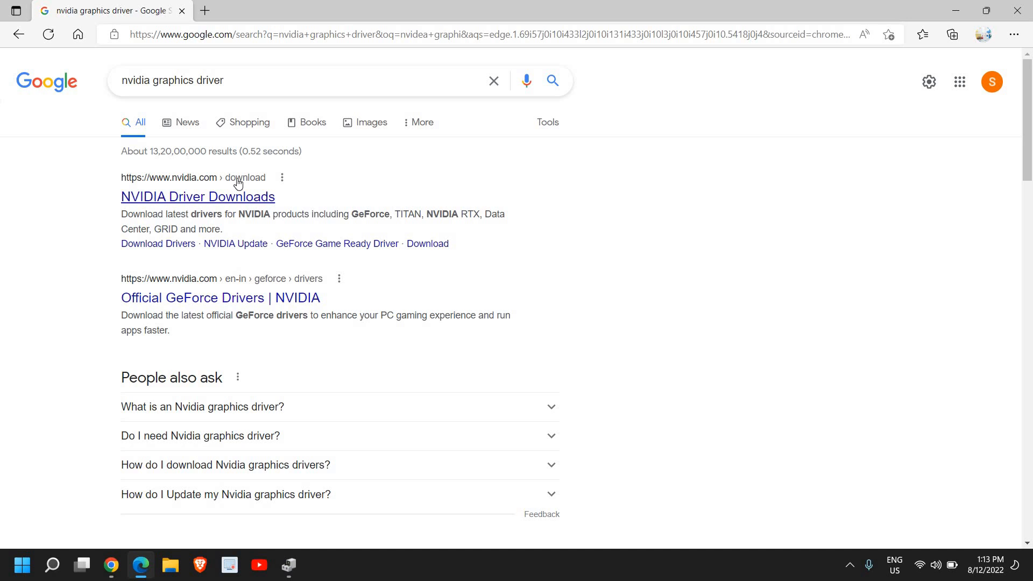
pyautogui.moveTo(478, 183)
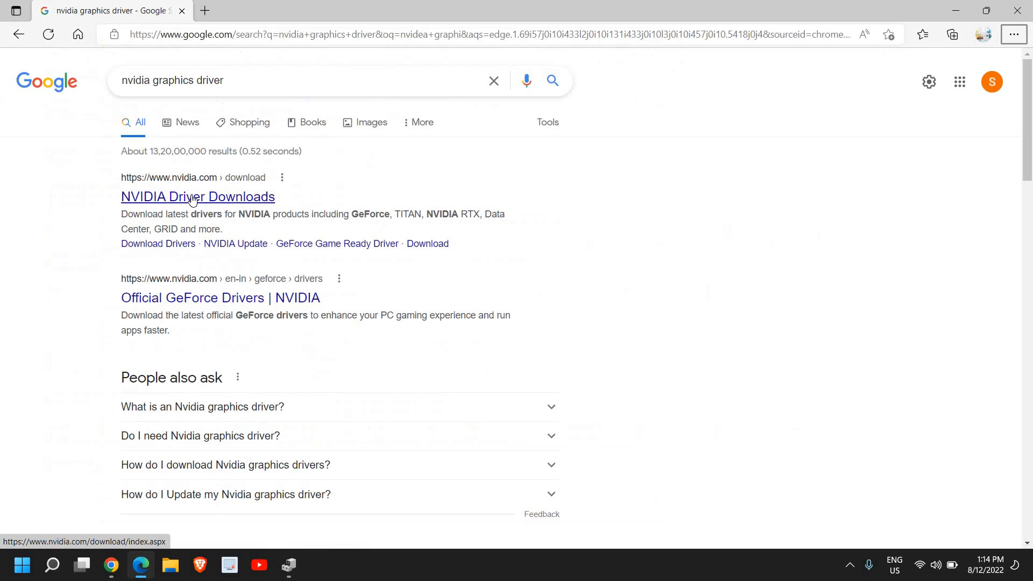
# On NVIDIA Driver Downloads, choose NVIDIA RTX / Quadro product type and Quadro FX Series
pyautogui.click(198, 196)
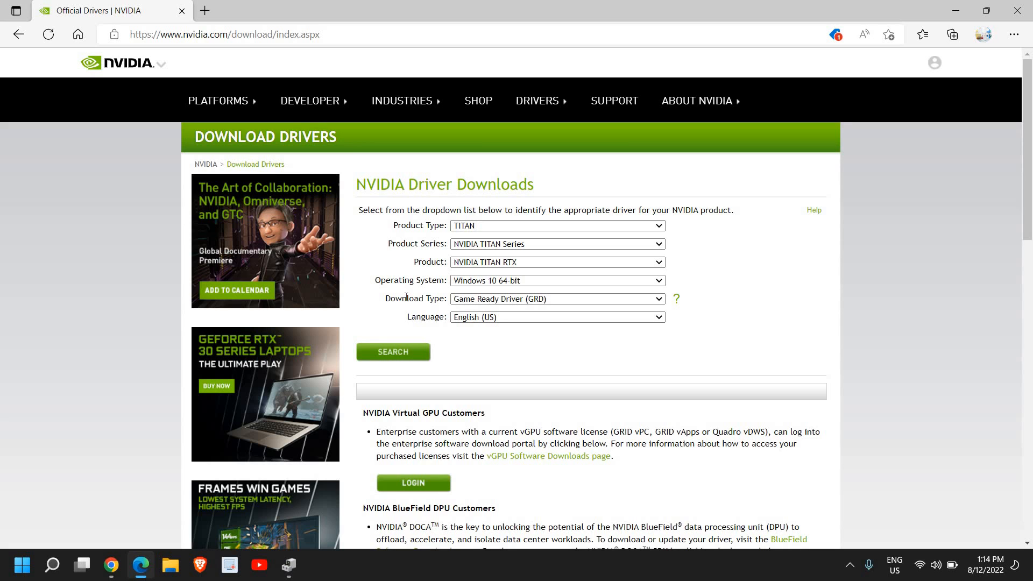
pyautogui.moveTo(514, 227)
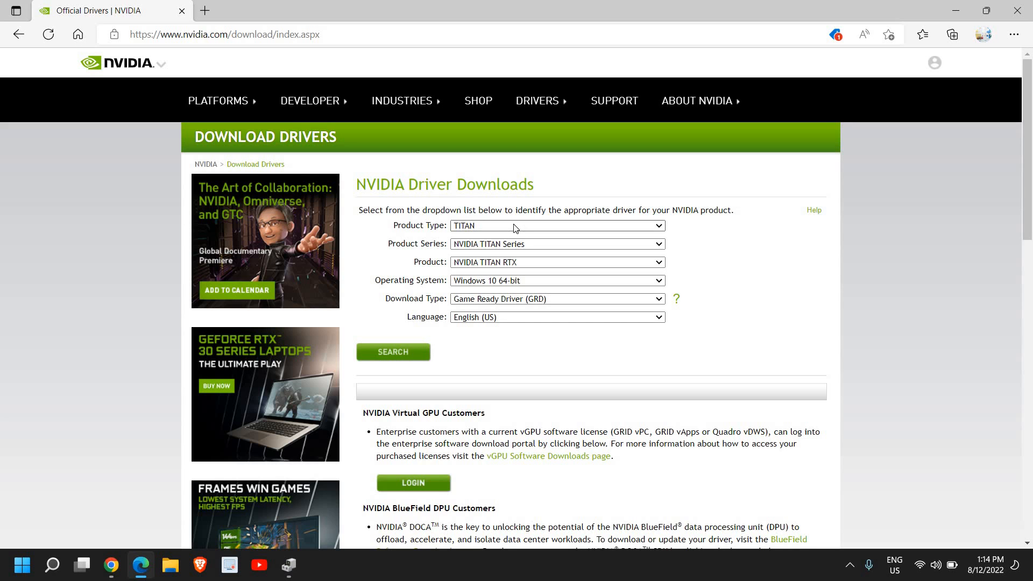
pyautogui.click(555, 225)
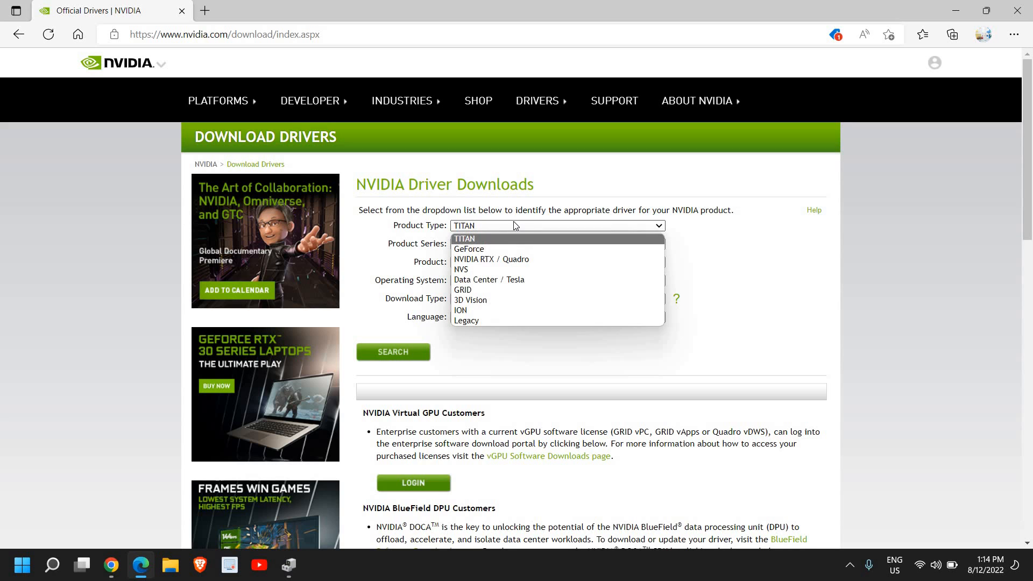
pyautogui.moveTo(491, 260)
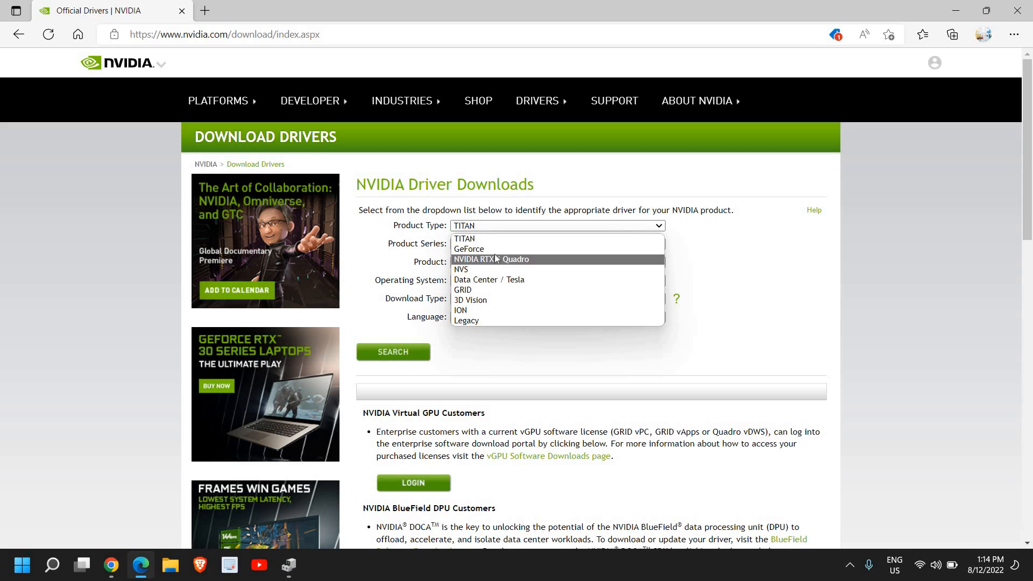
pyautogui.moveTo(474, 262)
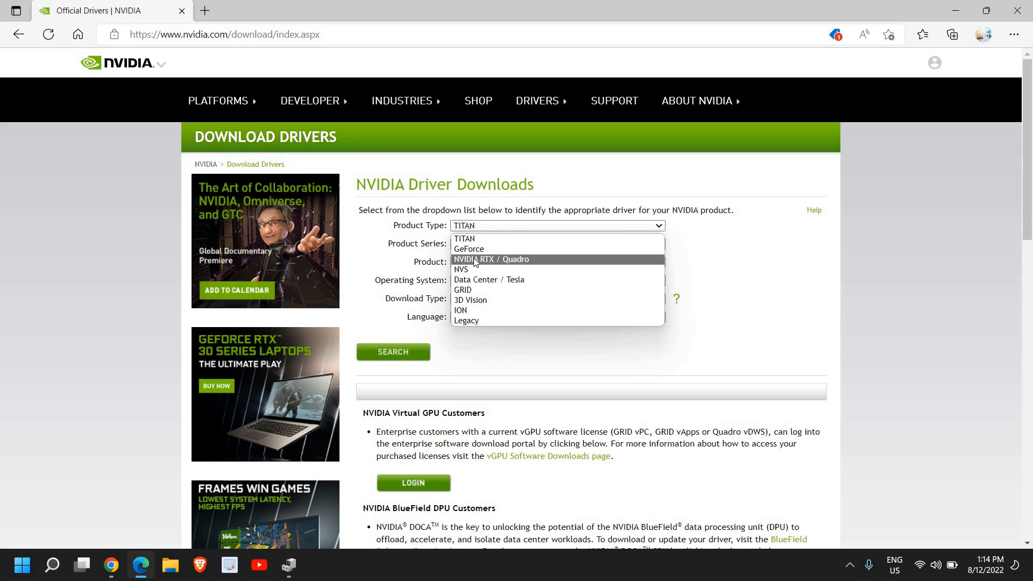
pyautogui.click(492, 259)
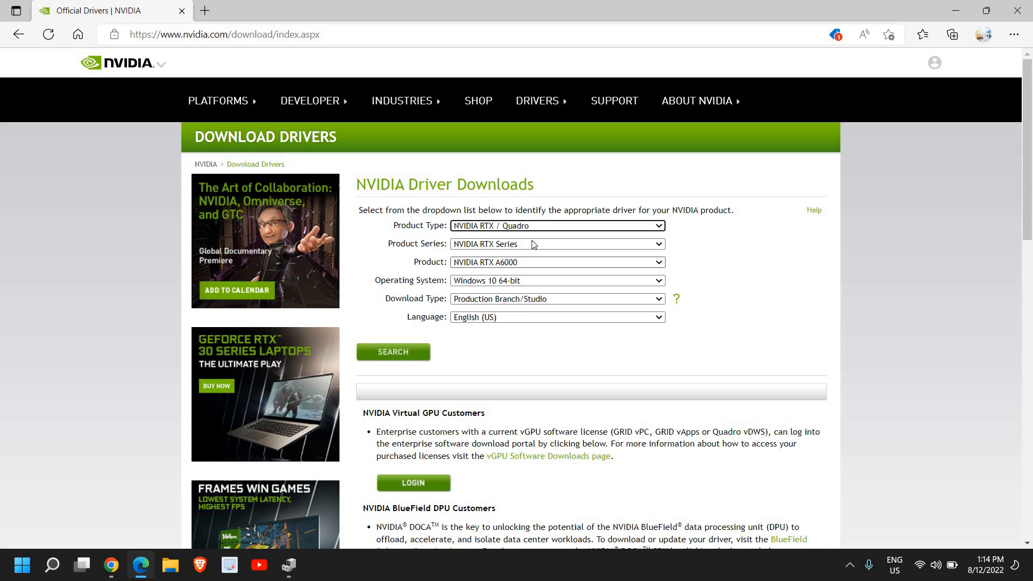
pyautogui.click(555, 244)
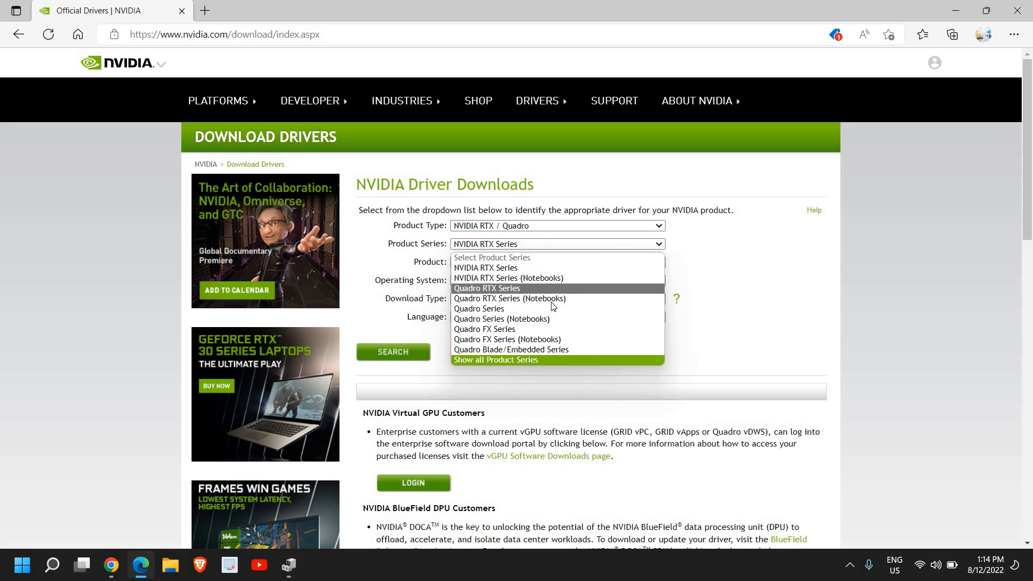
pyautogui.moveTo(507, 332)
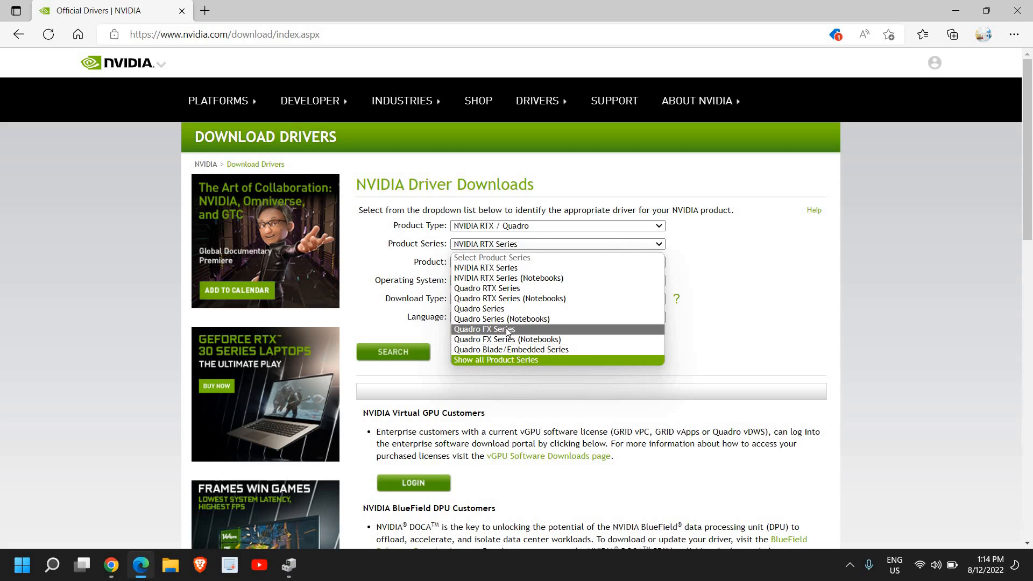
pyautogui.click(484, 329)
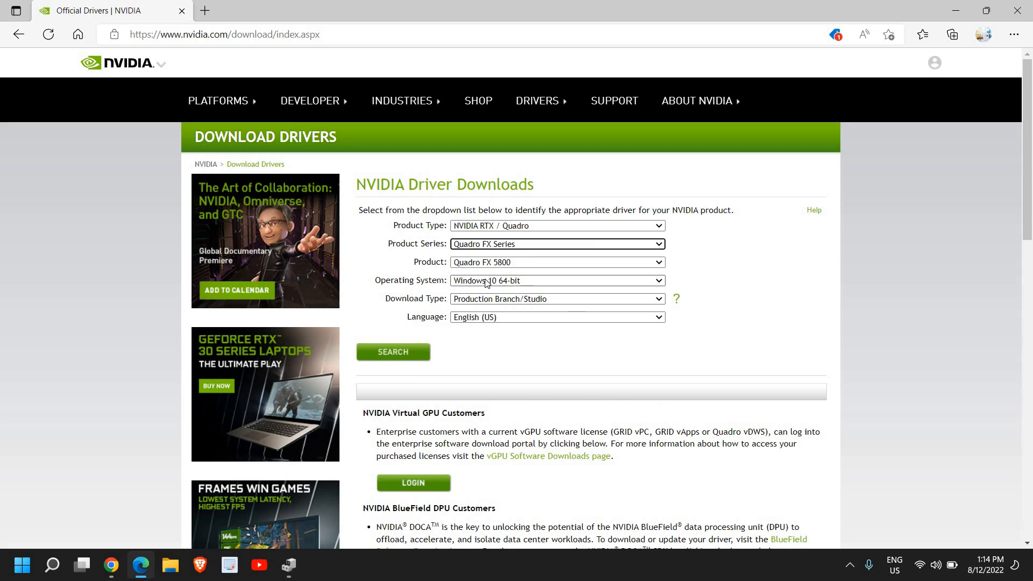
# Keep Windows 10 64-bit, Production Branch/Studio download type and English (US) language
pyautogui.click(555, 280)
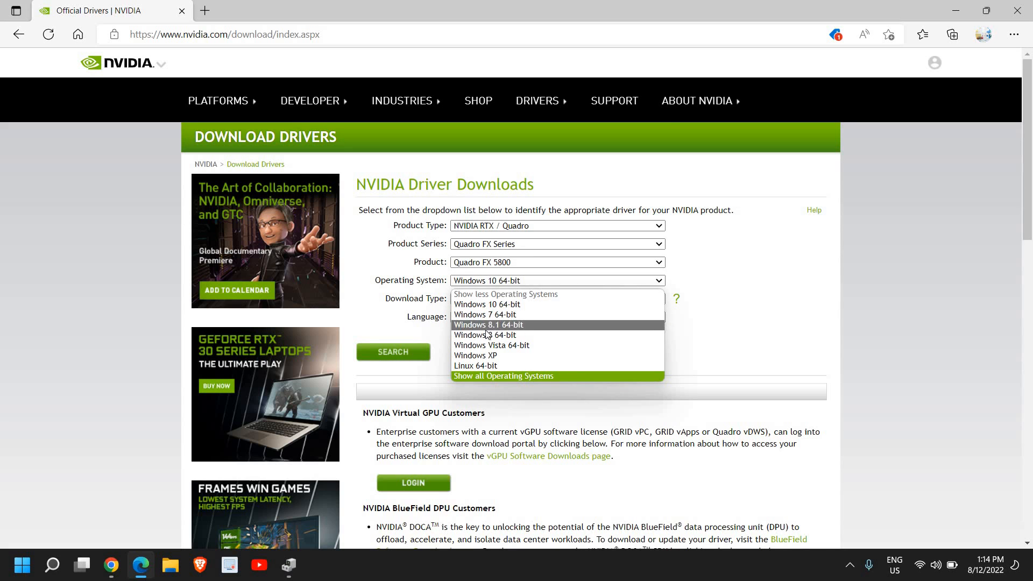
pyautogui.moveTo(487, 303)
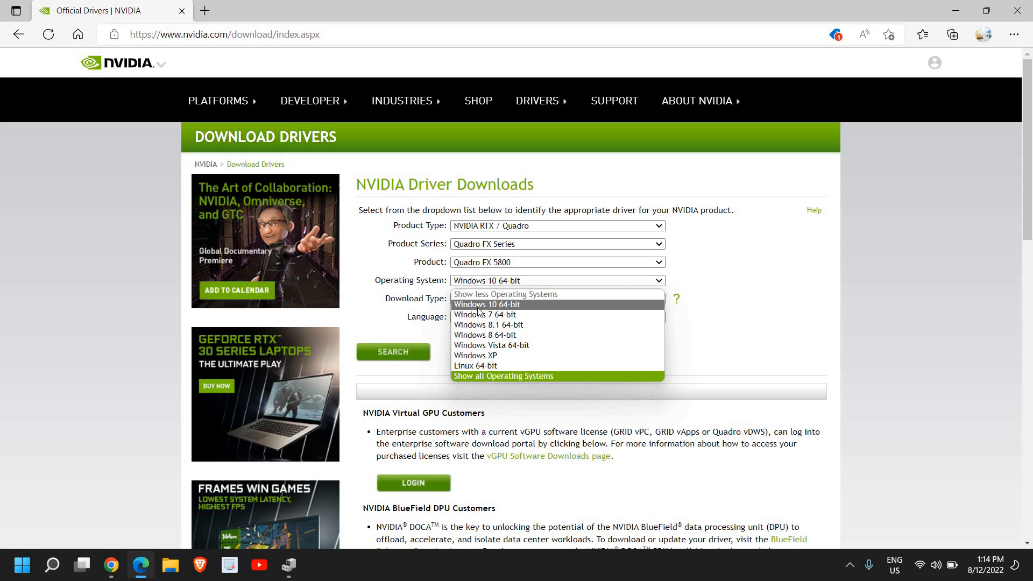
pyautogui.click(486, 304)
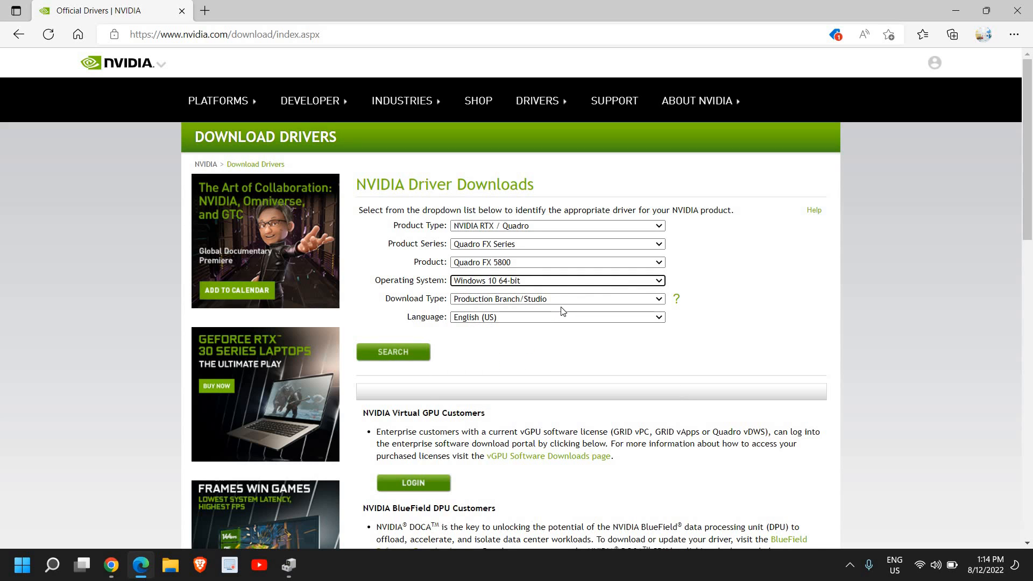
pyautogui.click(556, 298)
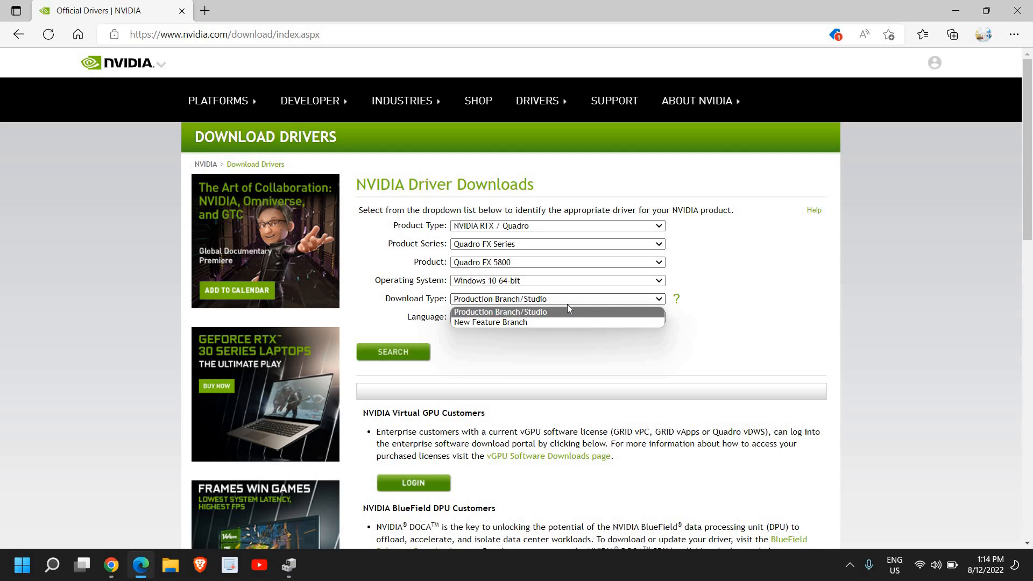
pyautogui.moveTo(514, 316)
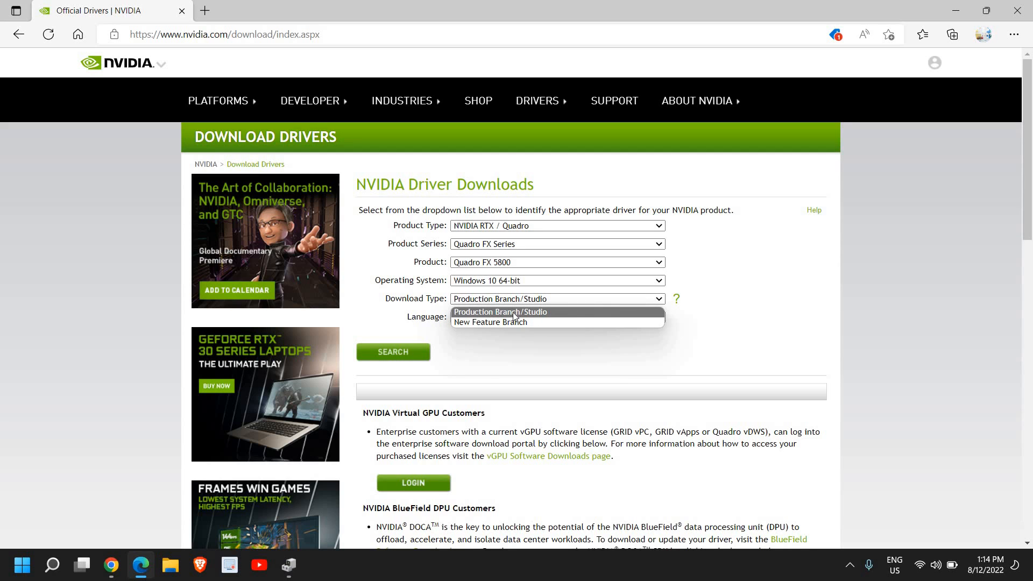
pyautogui.click(499, 312)
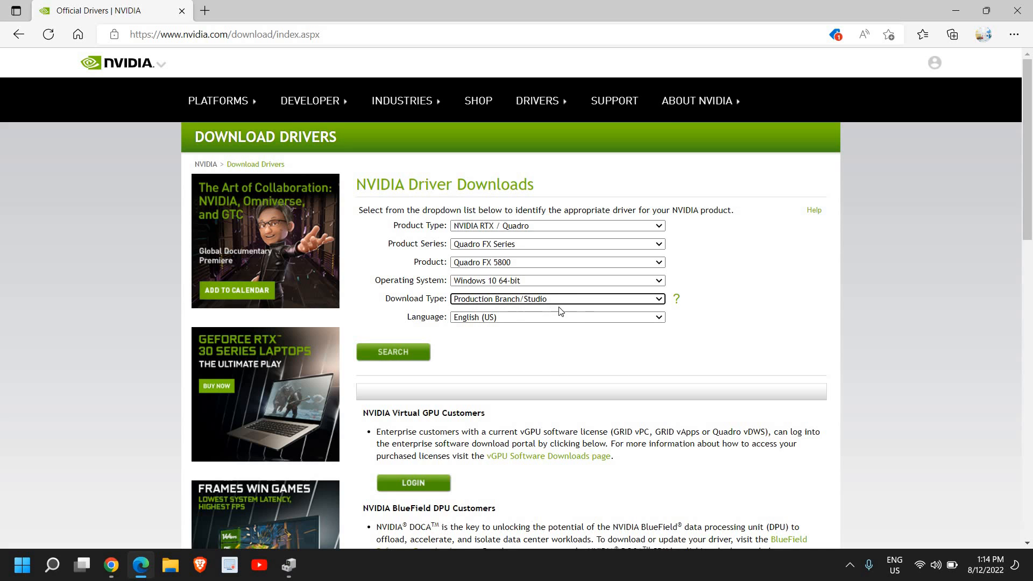
pyautogui.click(555, 317)
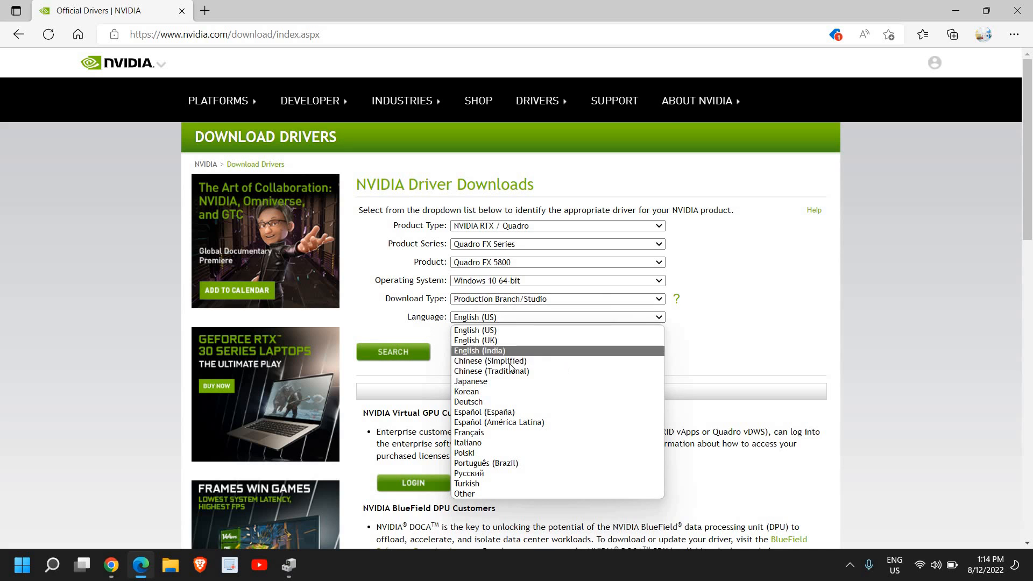
pyautogui.moveTo(468, 401)
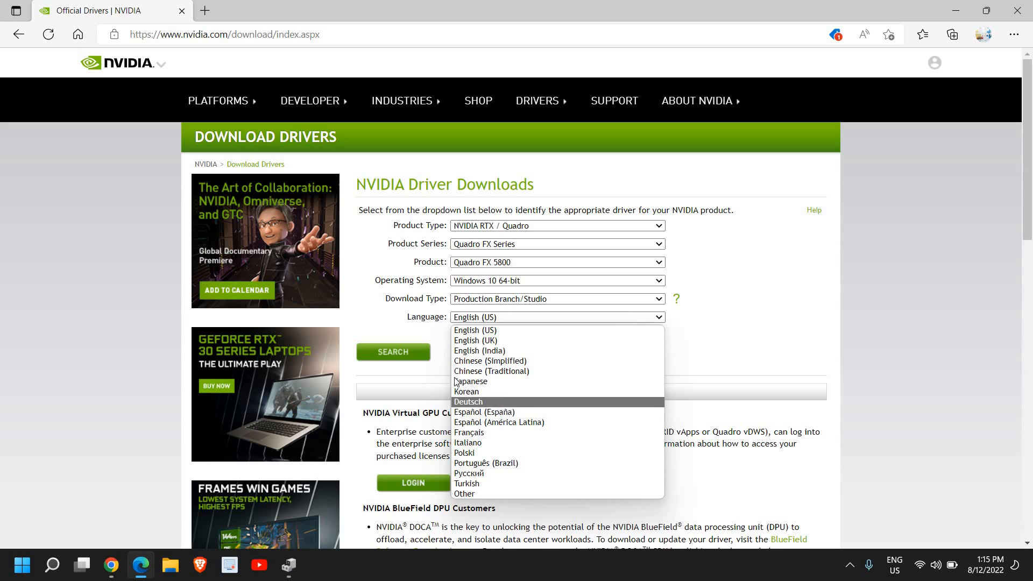
pyautogui.moveTo(470, 381)
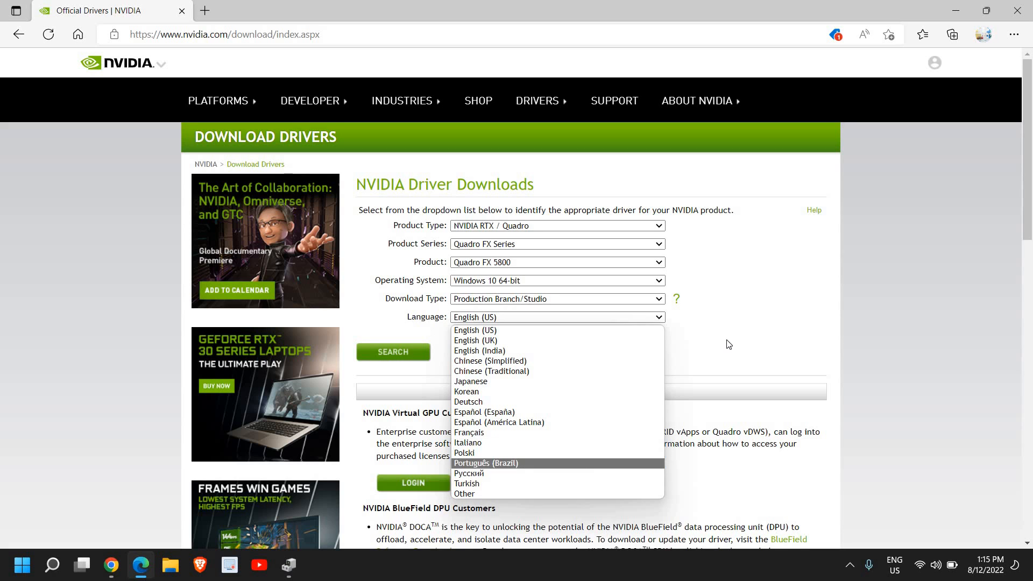
pyautogui.click(474, 331)
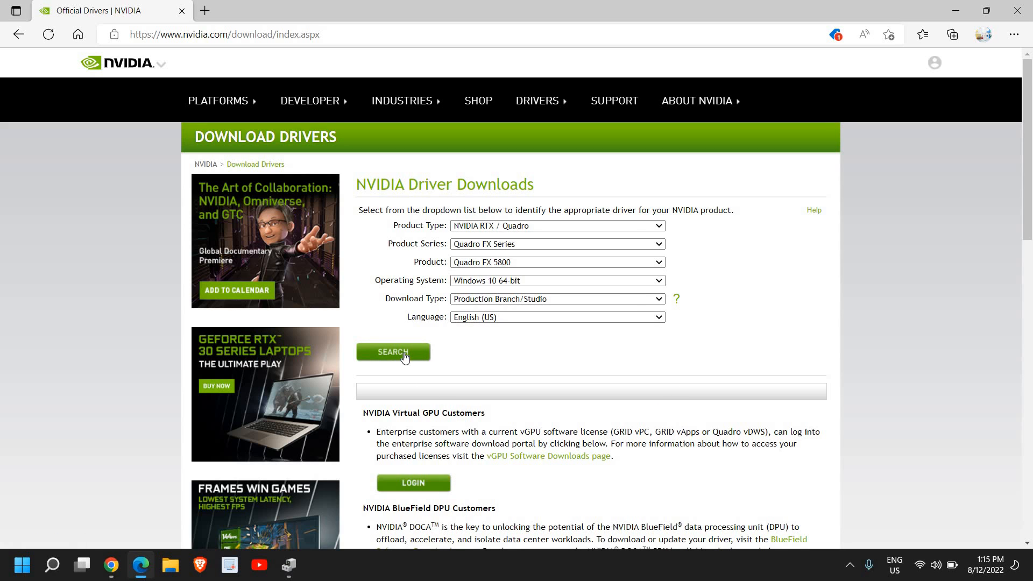
# Search for the matching driver and bring Device Manager back alongside the results
pyautogui.click(393, 352)
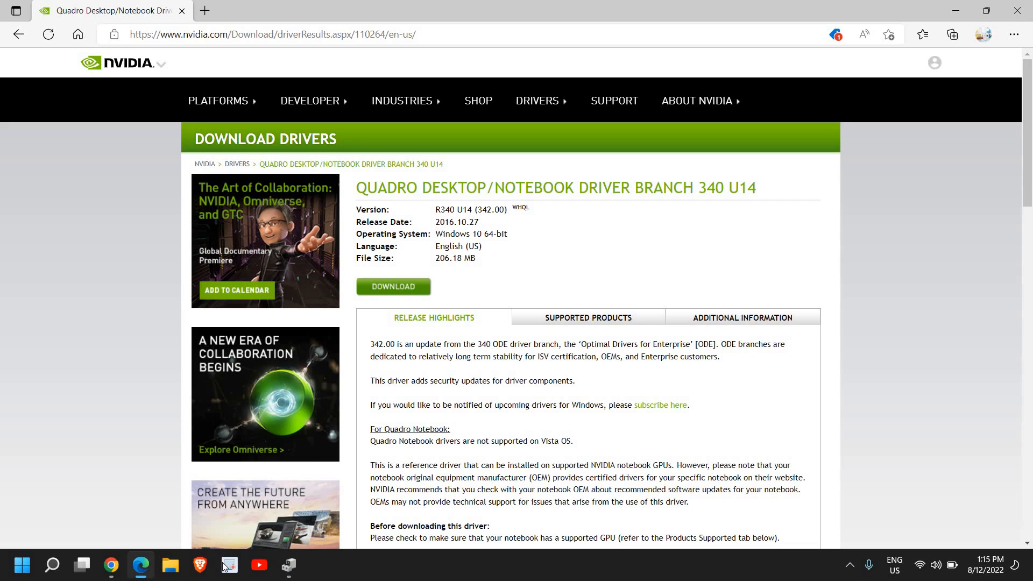
pyautogui.click(228, 565)
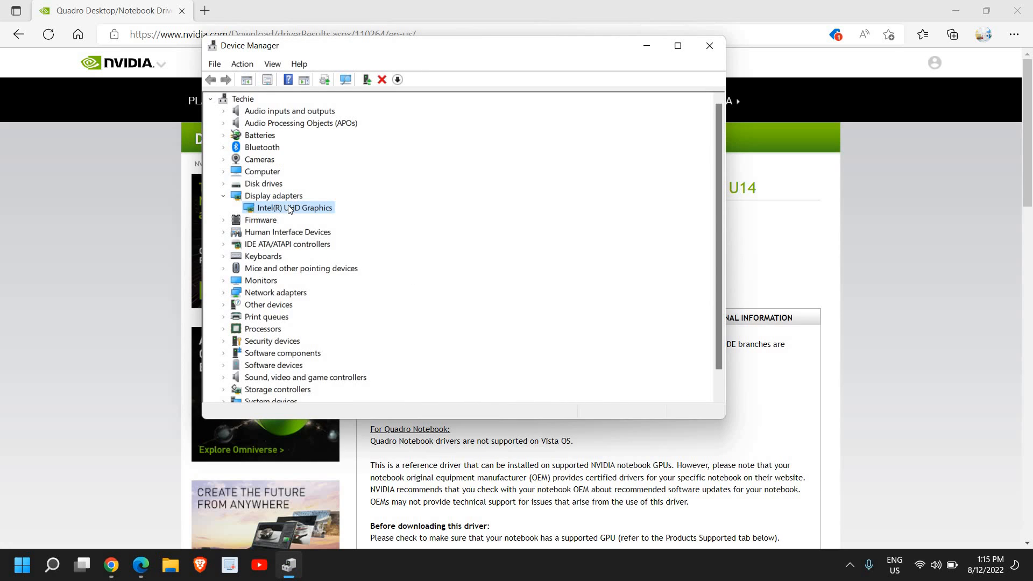
pyautogui.click(708, 46)
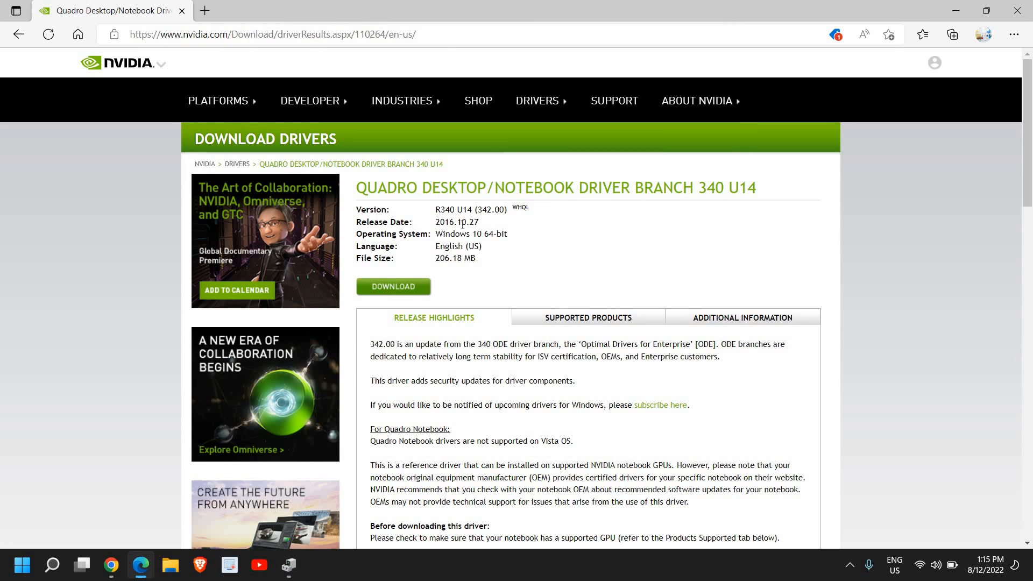
# Highlight the Quadro 340 U14 driver's 2016.10.27 release date for review
pyautogui.doubleClick(456, 221)
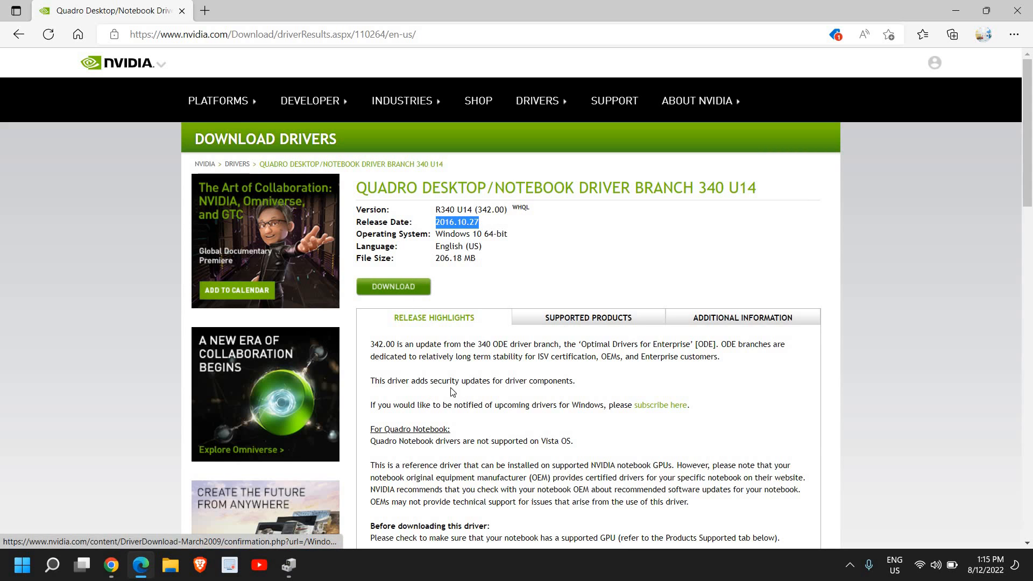
pyautogui.moveTo(559, 266)
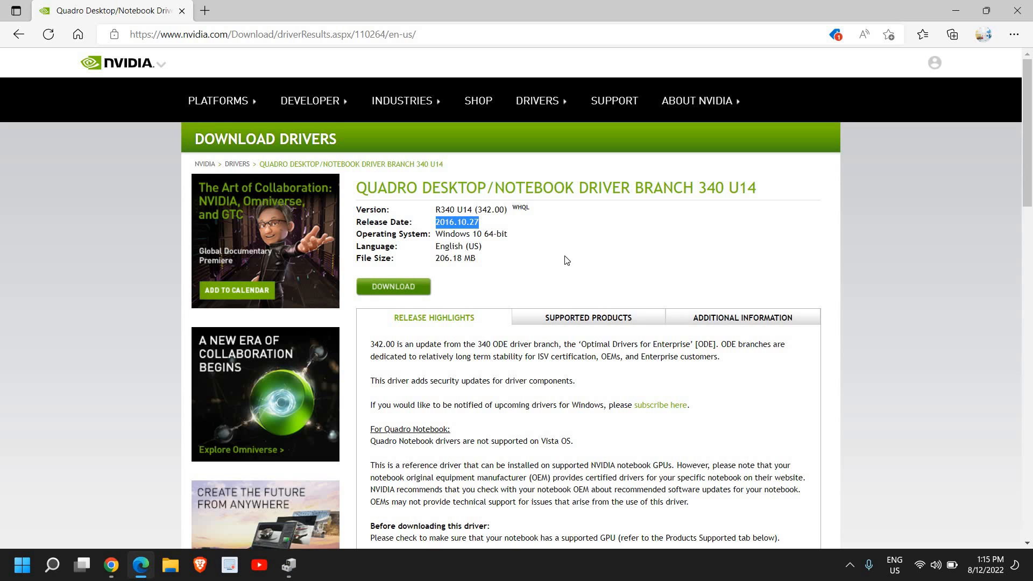
pyautogui.moveTo(568, 257)
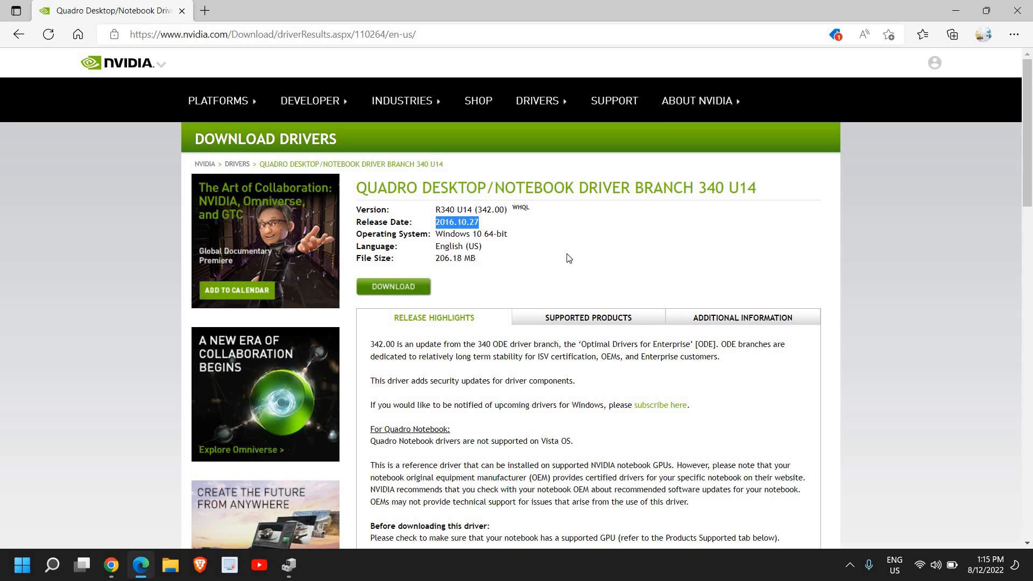
pyautogui.moveTo(563, 257)
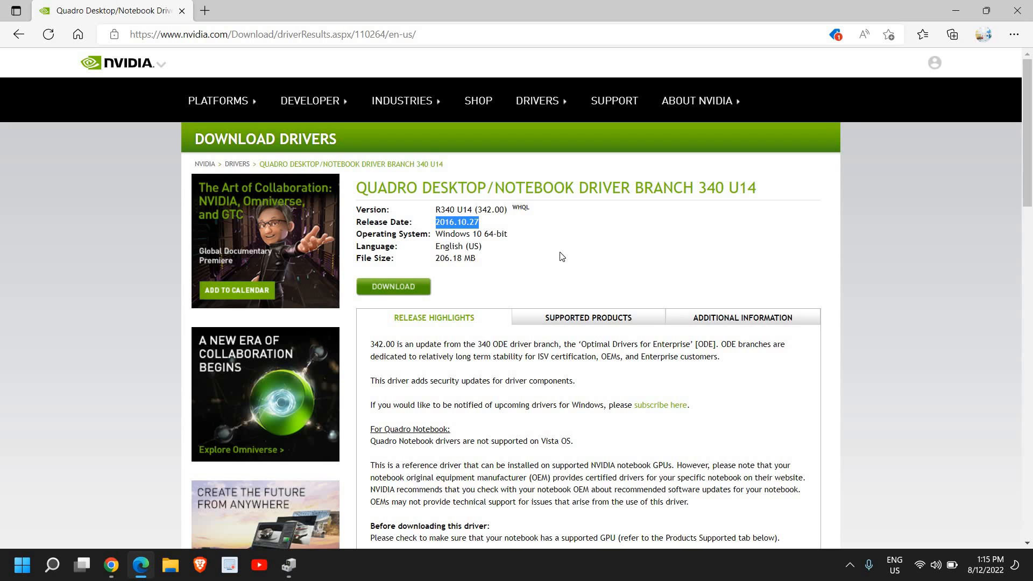
pyautogui.click(518, 232)
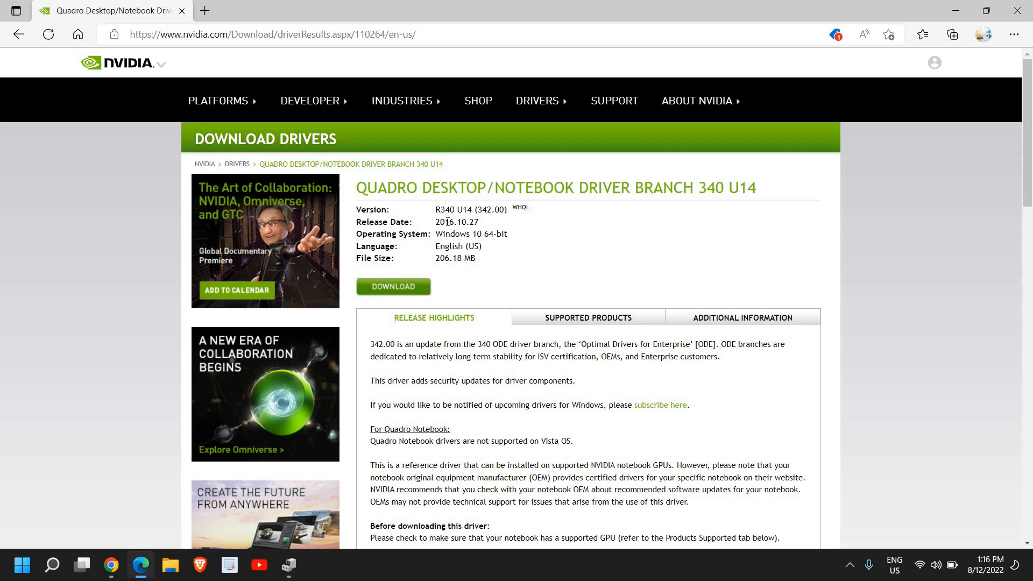
pyautogui.doubleClick(456, 222)
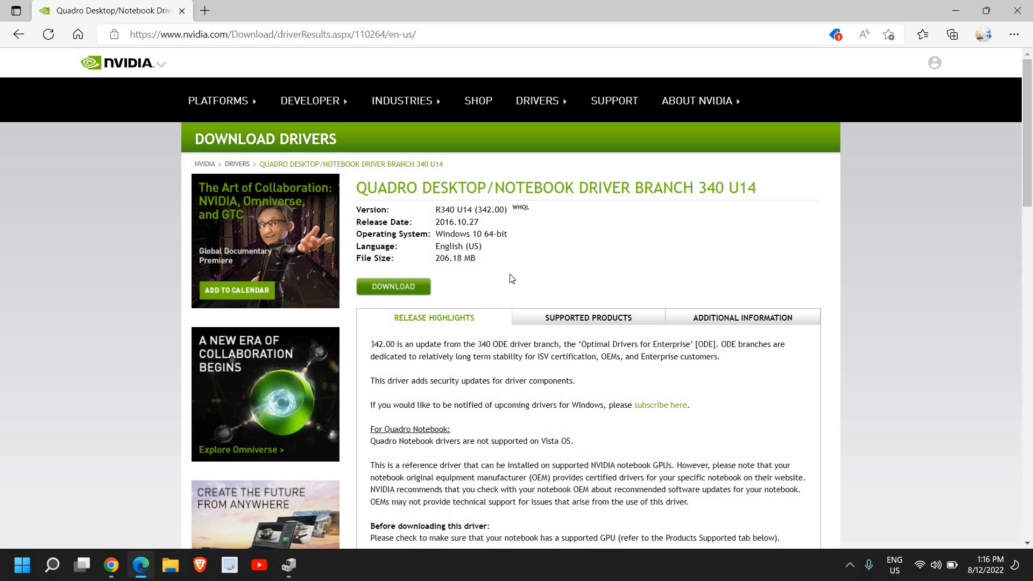
pyautogui.moveTo(503, 276)
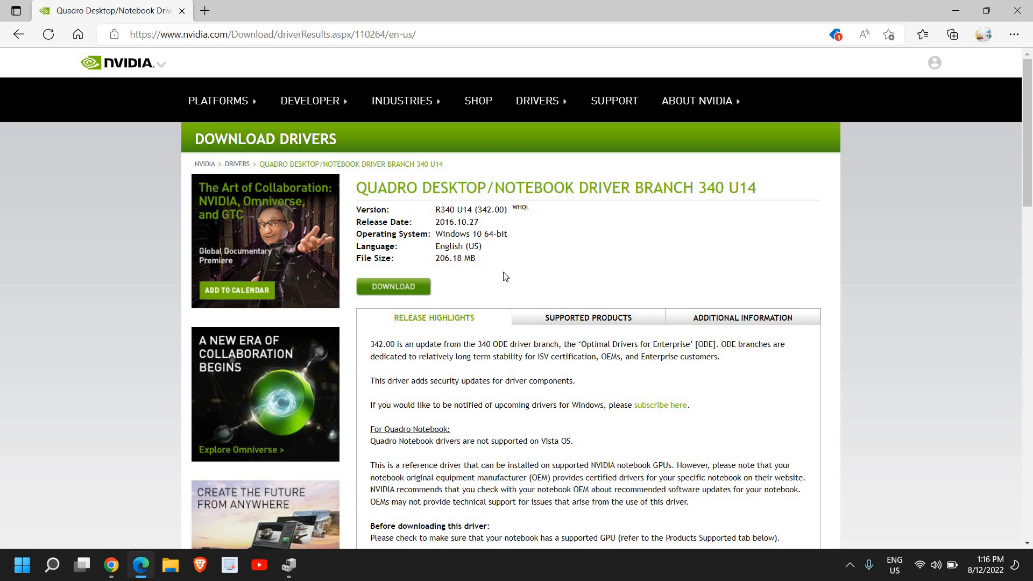
pyautogui.moveTo(454, 236)
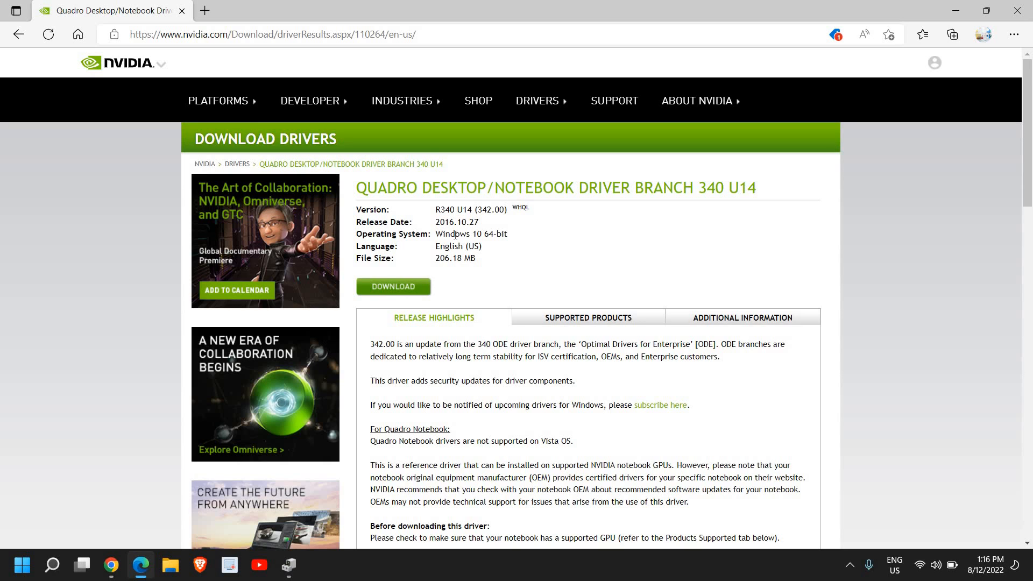
pyautogui.moveTo(465, 245)
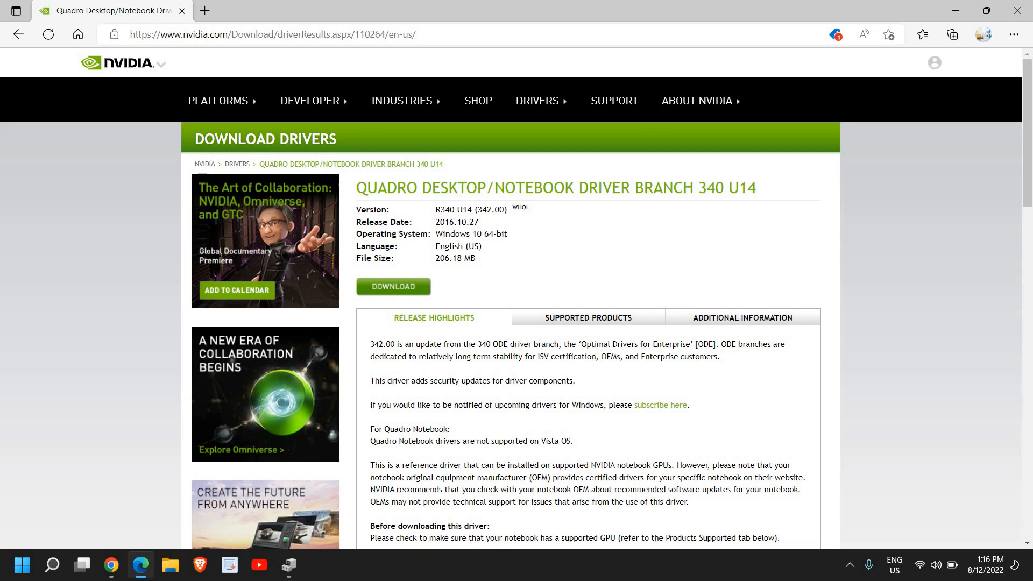
pyautogui.moveTo(392, 286)
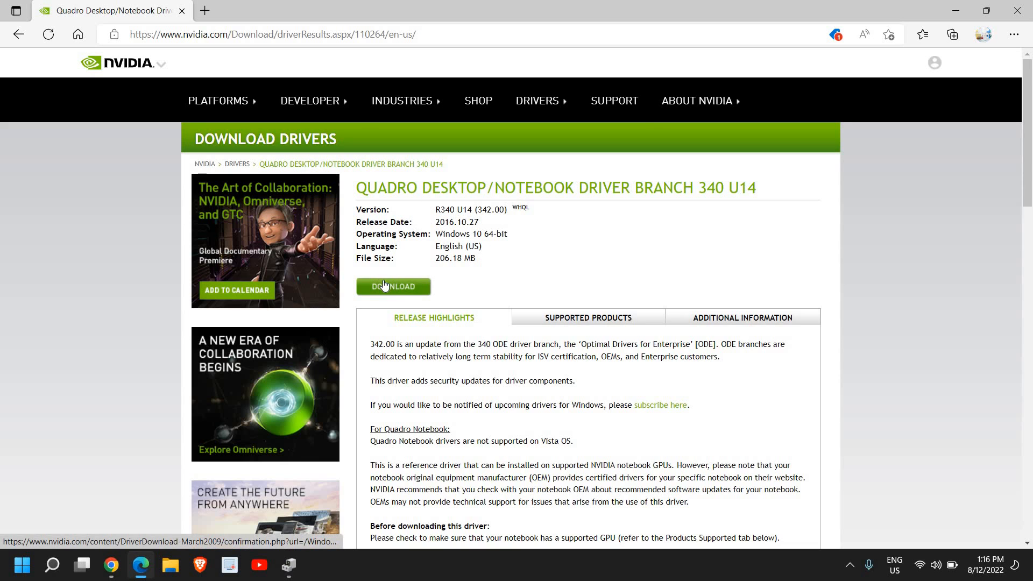
pyautogui.moveTo(990, 115)
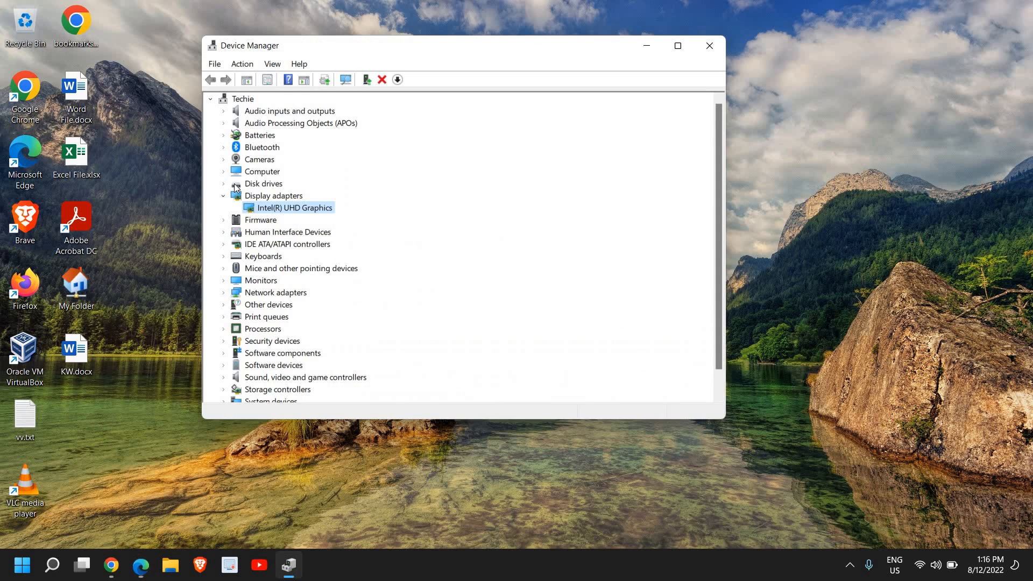
# Close Device Manager and bring up the desktop's right-click menu
pyautogui.click(708, 45)
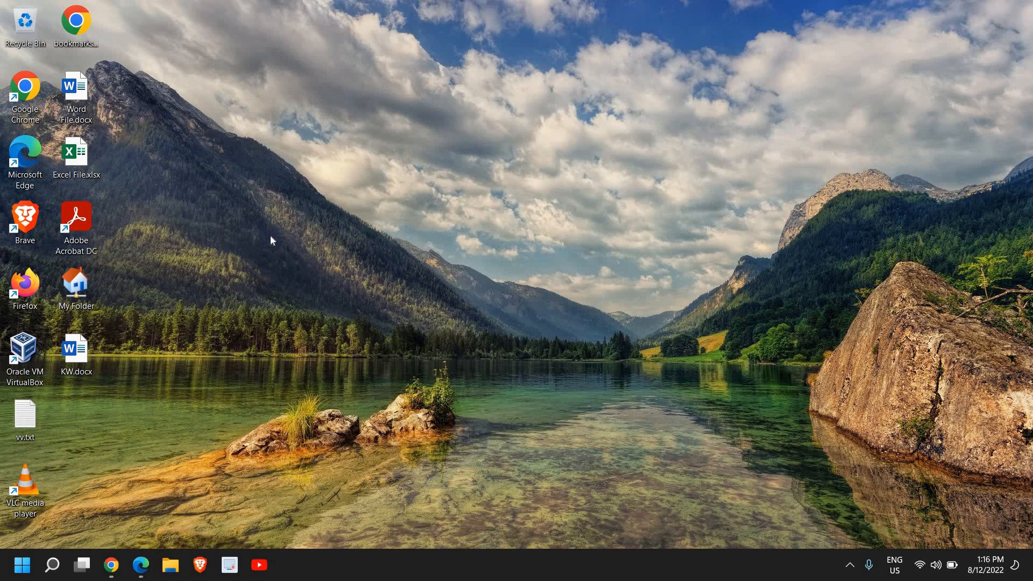
pyautogui.moveTo(294, 108)
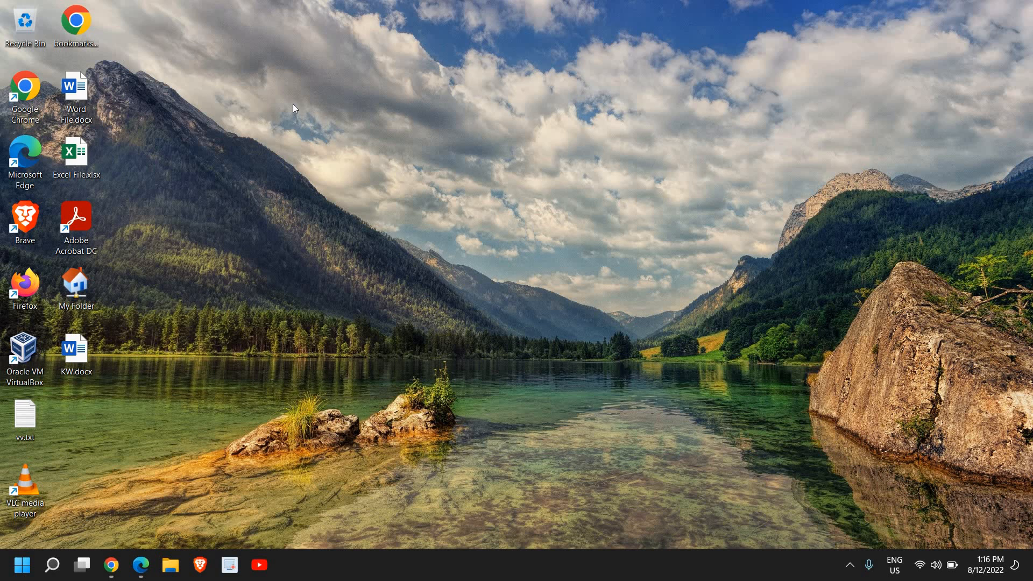
pyautogui.moveTo(352, 104)
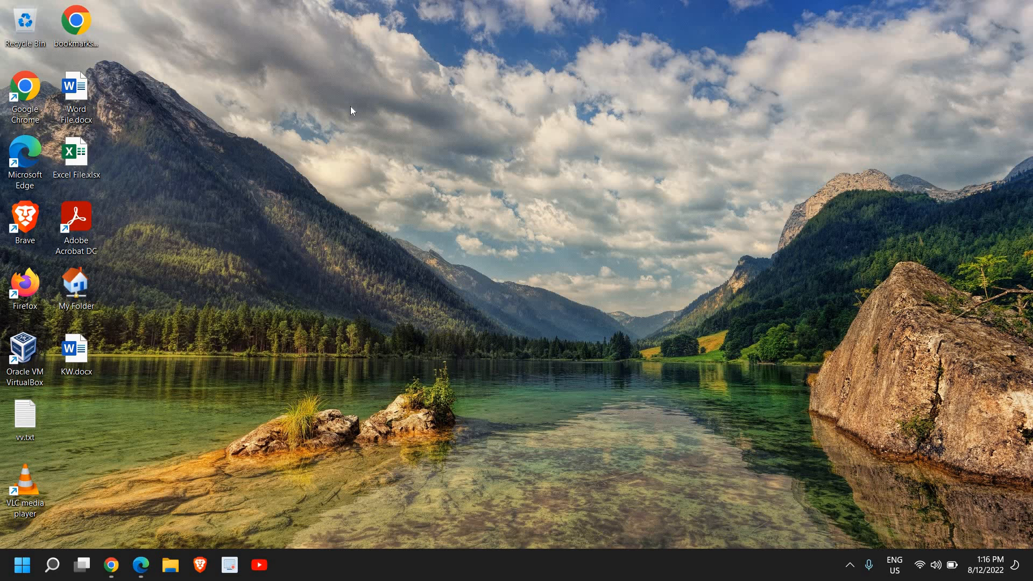
pyautogui.moveTo(239, 344)
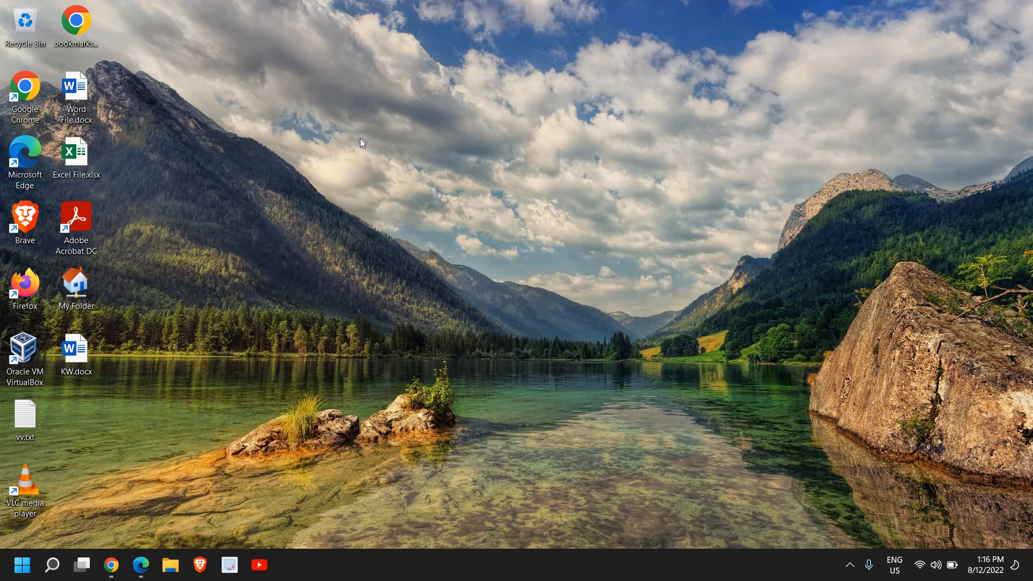
pyautogui.rightClick(361, 142)
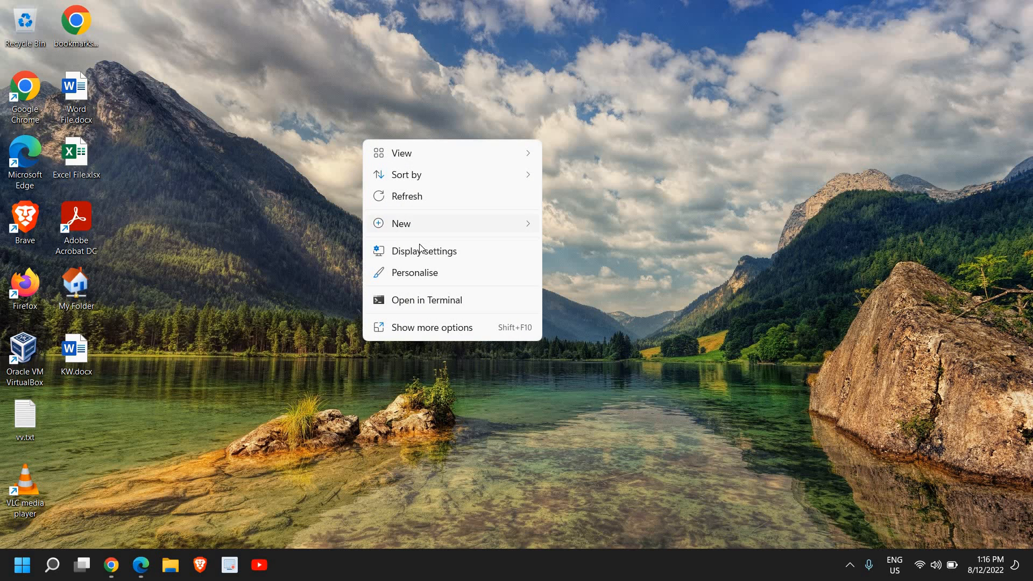
# In Display settings keep the recommended 1920 × 1080 resolution and close Settings
pyautogui.click(424, 250)
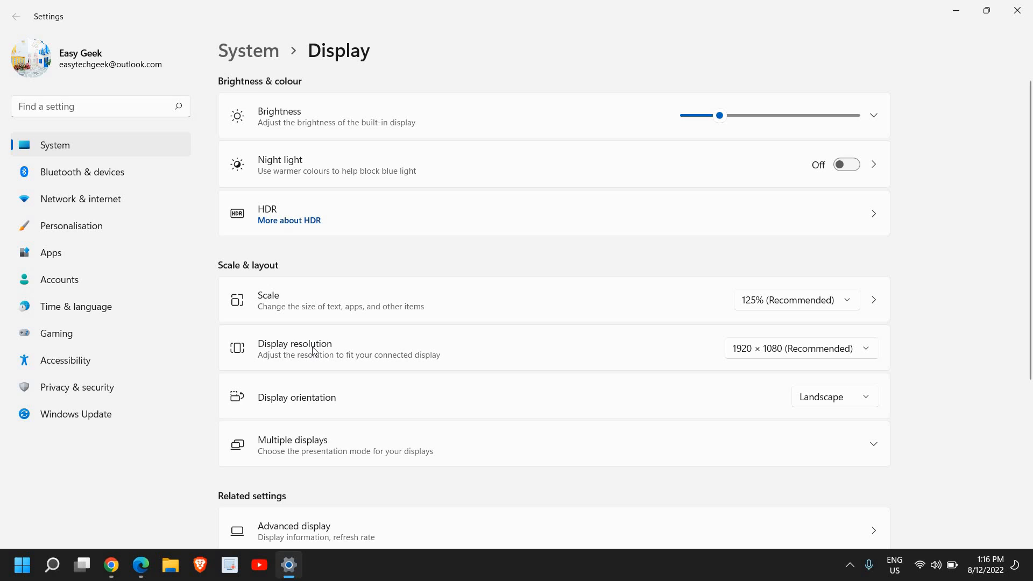
pyautogui.moveTo(772, 365)
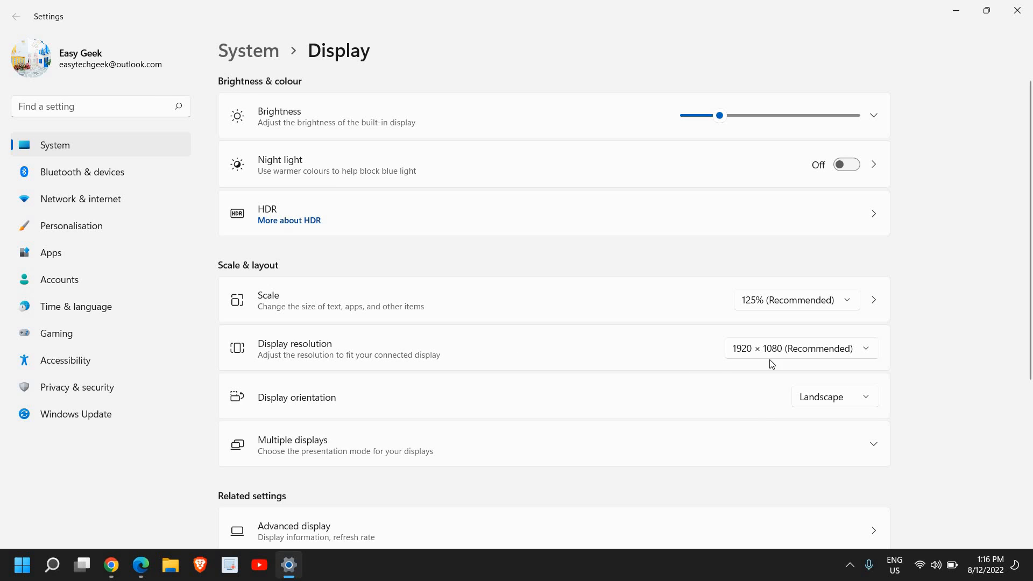
pyautogui.click(800, 347)
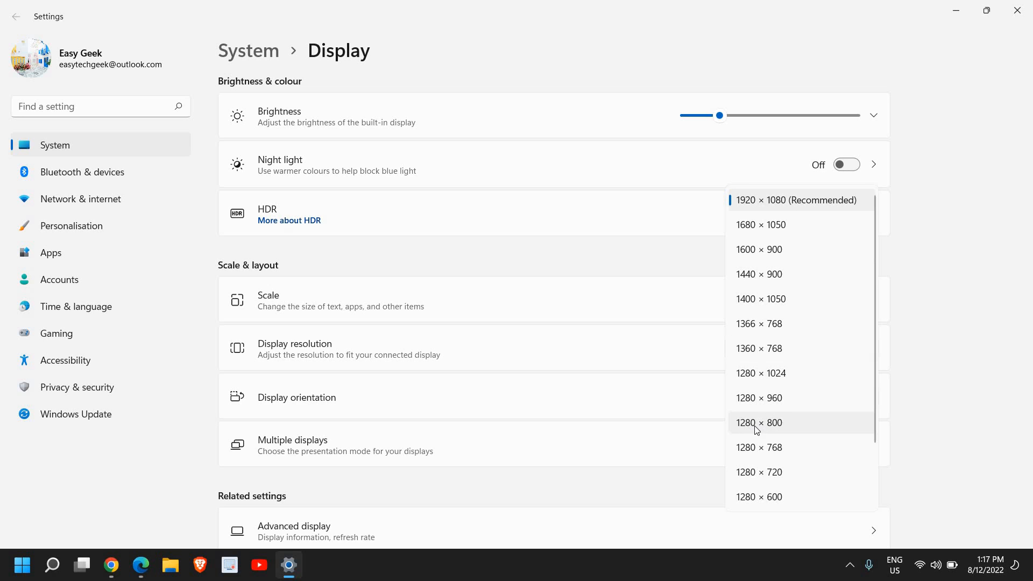
pyautogui.moveTo(776, 429)
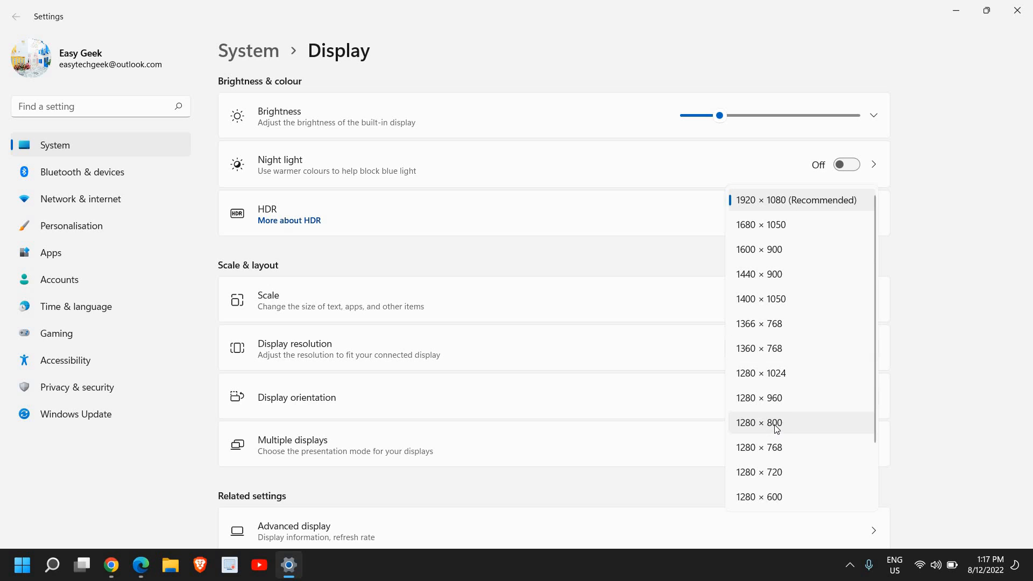
pyautogui.moveTo(743, 380)
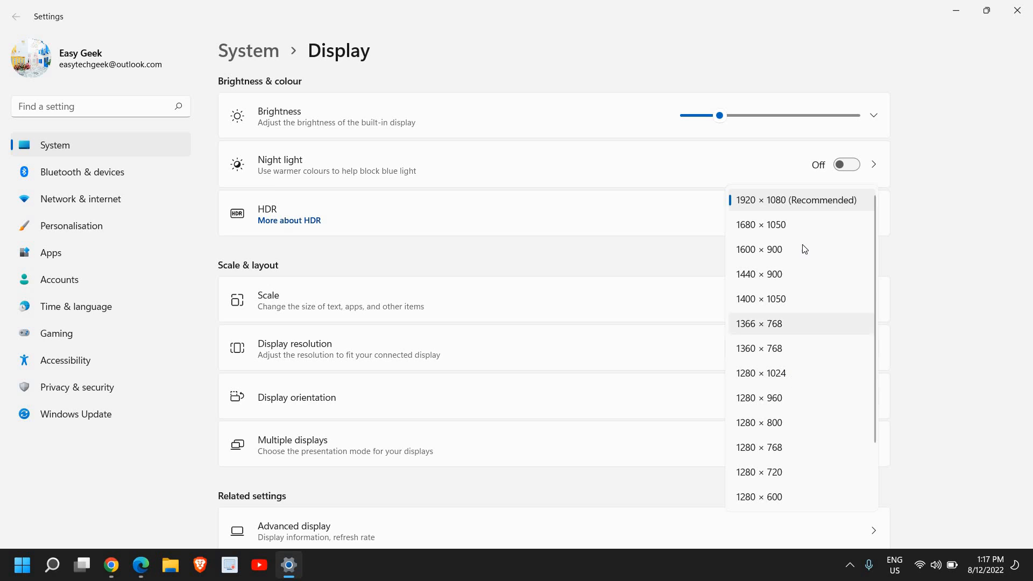
pyautogui.moveTo(779, 214)
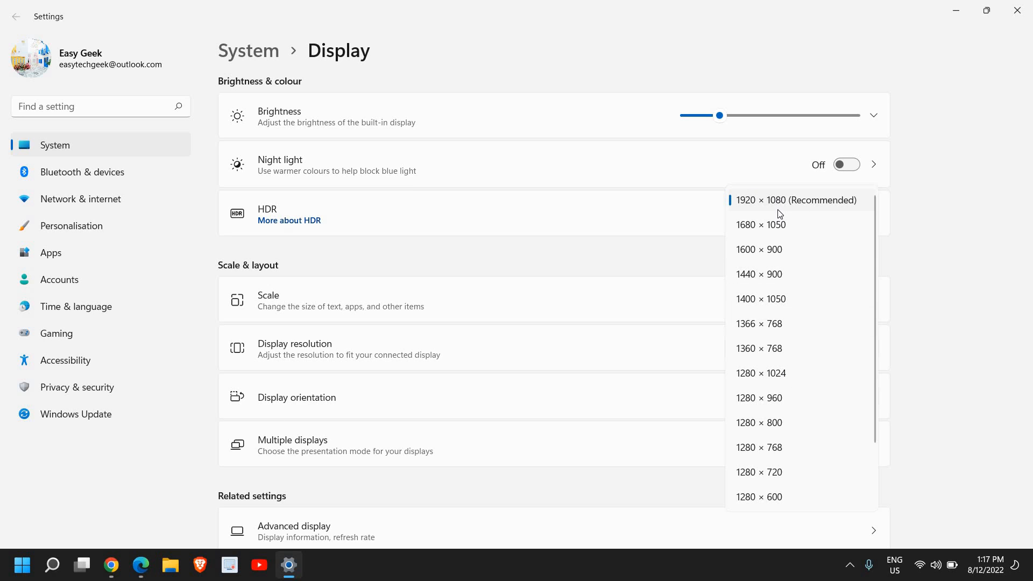
pyautogui.moveTo(588, 414)
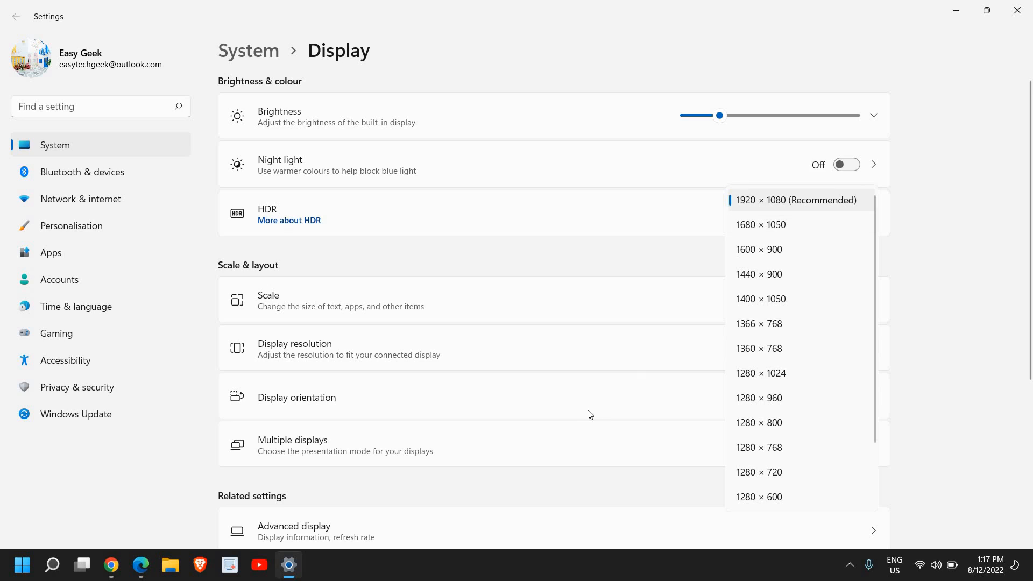
pyautogui.click(796, 200)
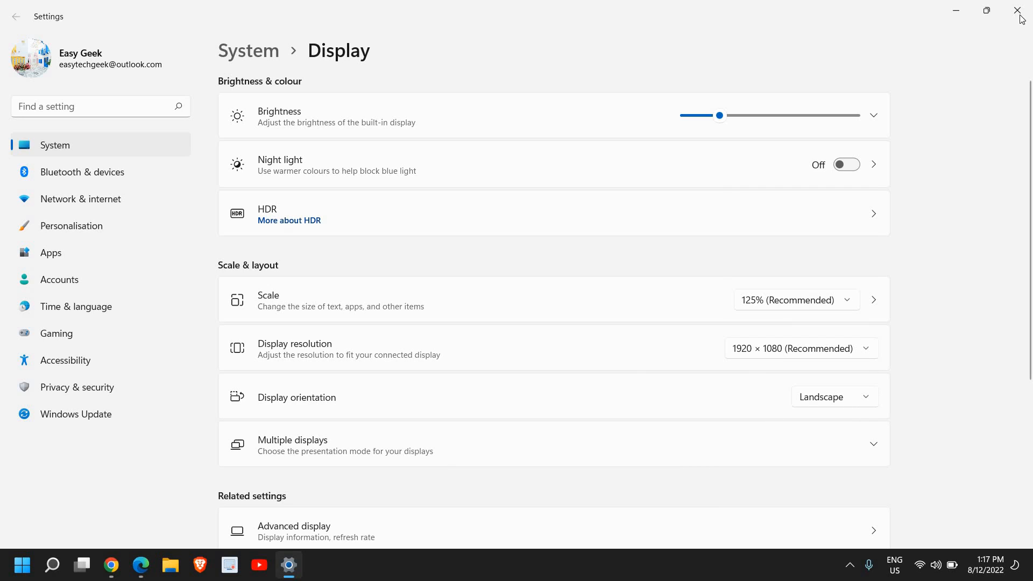
pyautogui.click(1017, 11)
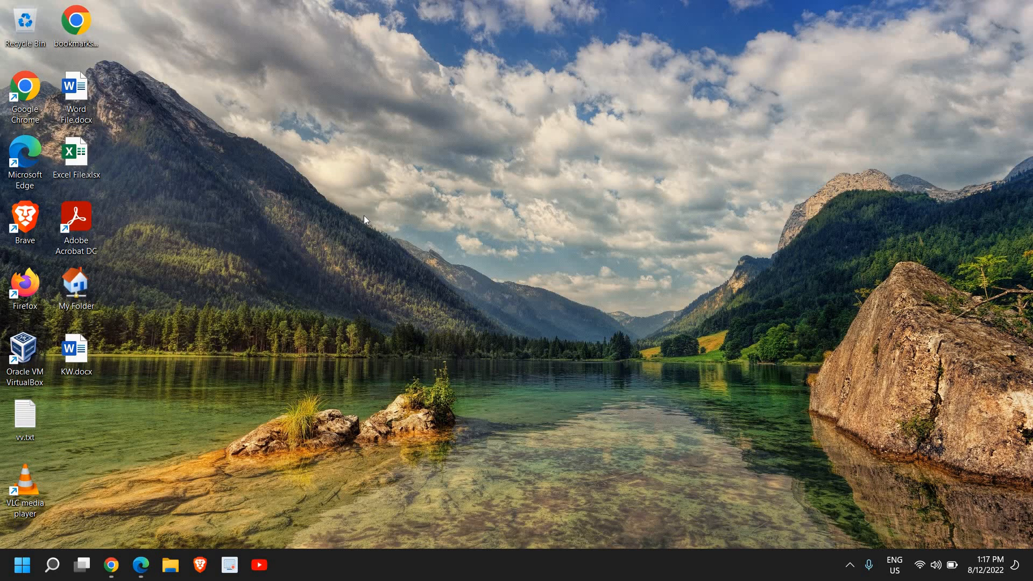
pyautogui.moveTo(406, 351)
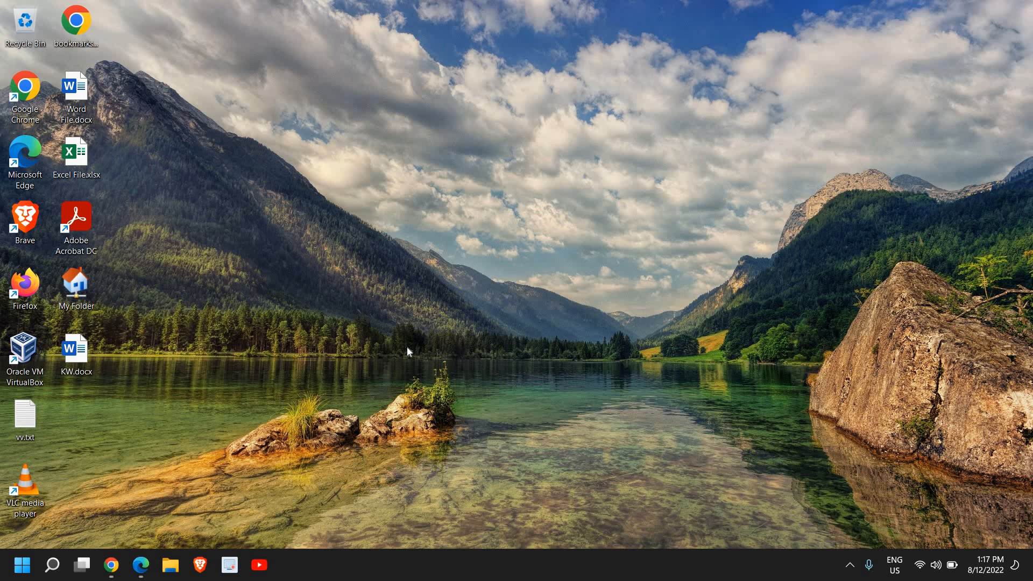